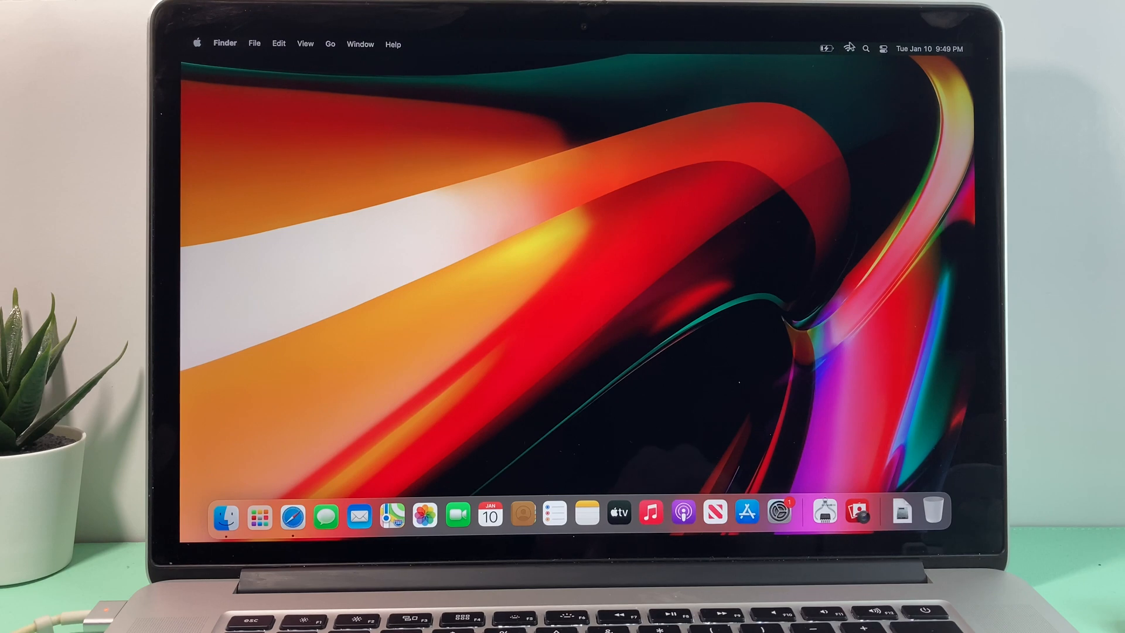
- Show this Mac's overview from the Apple menu: macOS Big Sur 11.3.1 on a MacBook Pro
{"action": "left_click", "coordinate": [848, 48]}
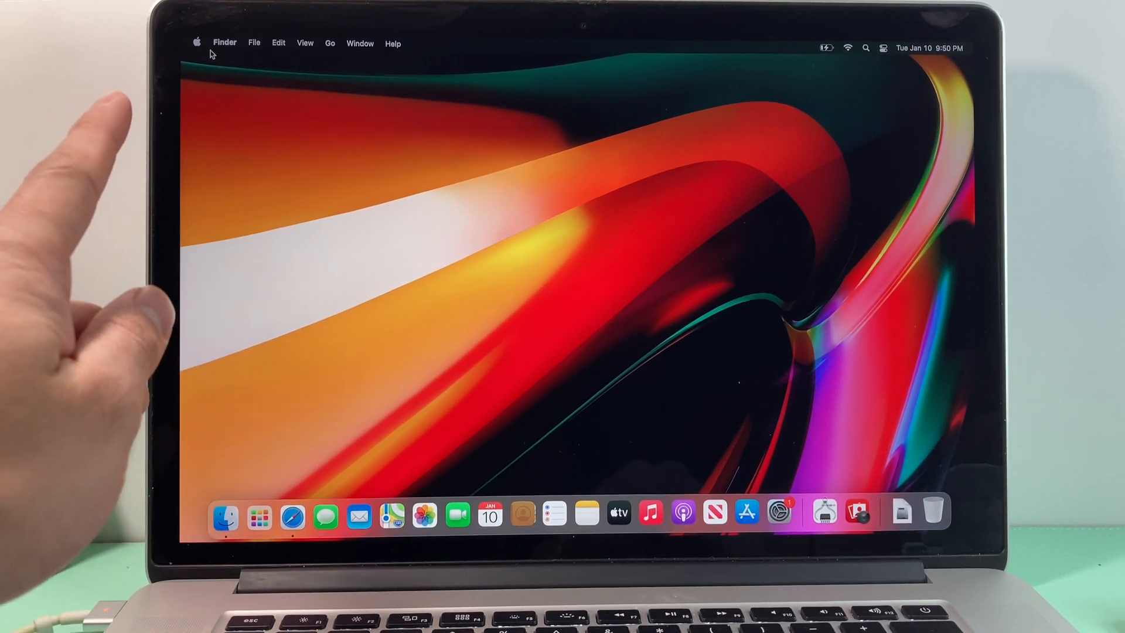
{"action": "left_click", "coordinate": [196, 44]}
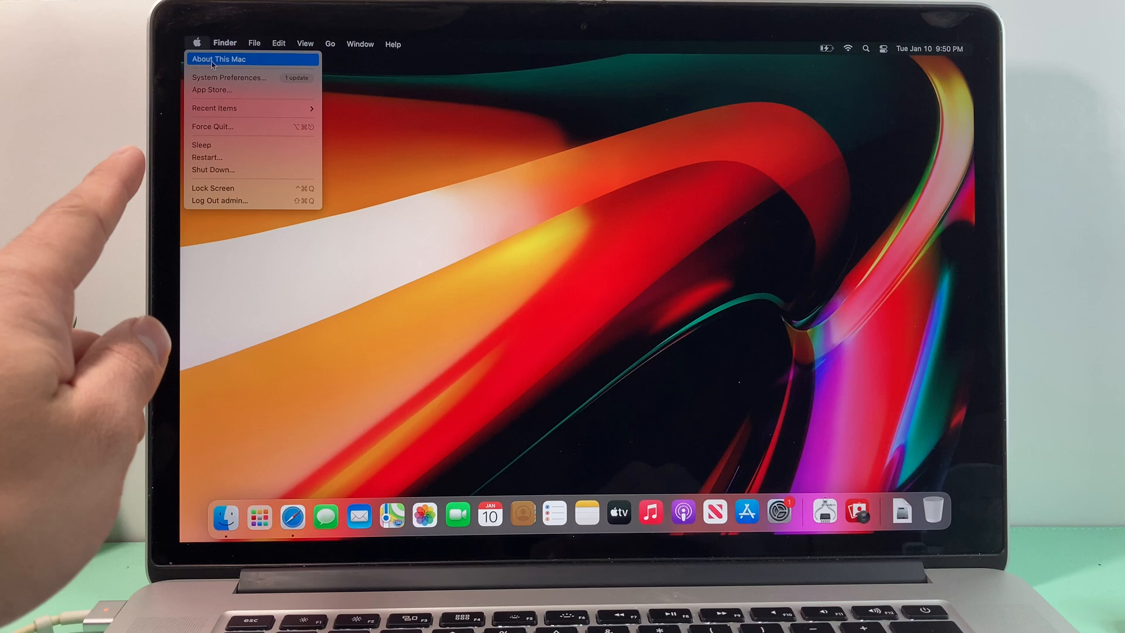
{"action": "left_click", "coordinate": [218, 58]}
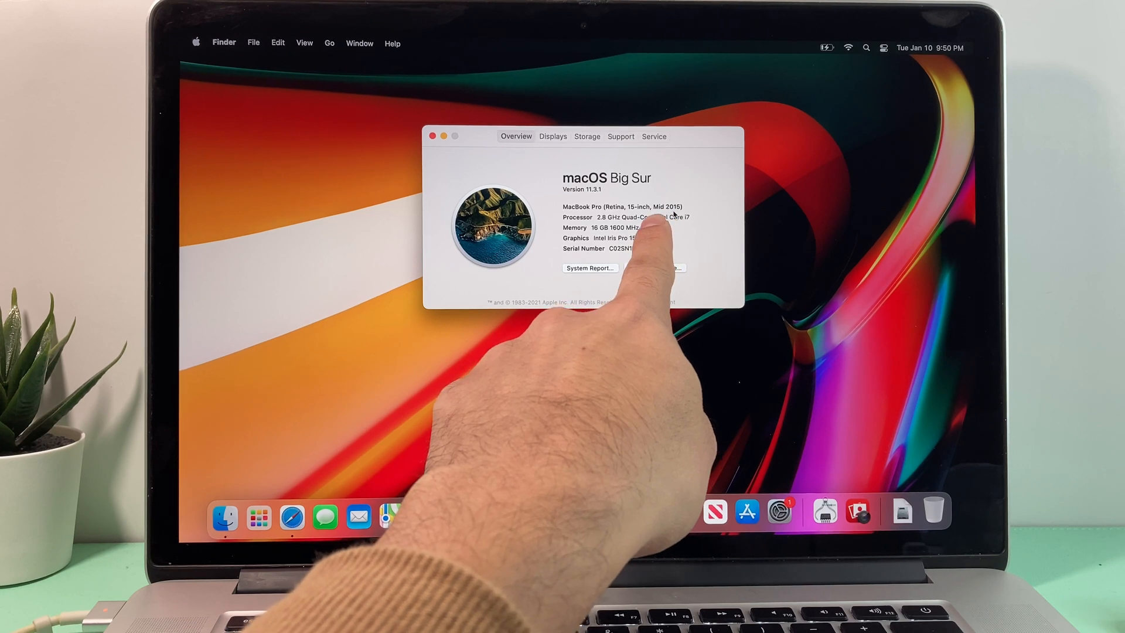
{"action": "mouse_move", "coordinate": [631, 251]}
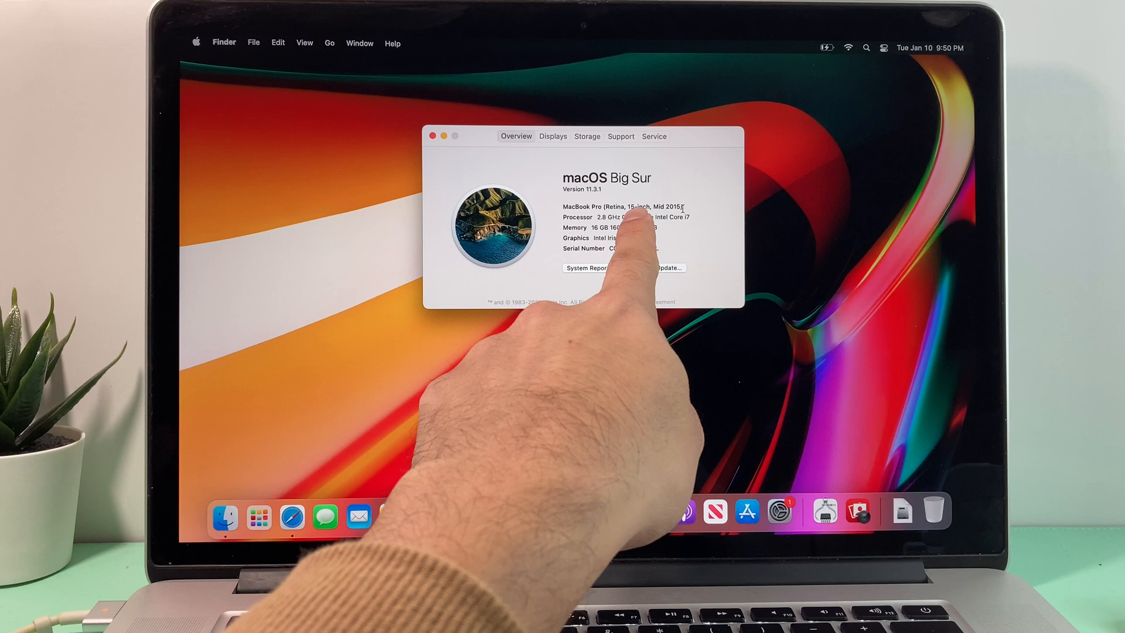
{"action": "mouse_move", "coordinate": [632, 222]}
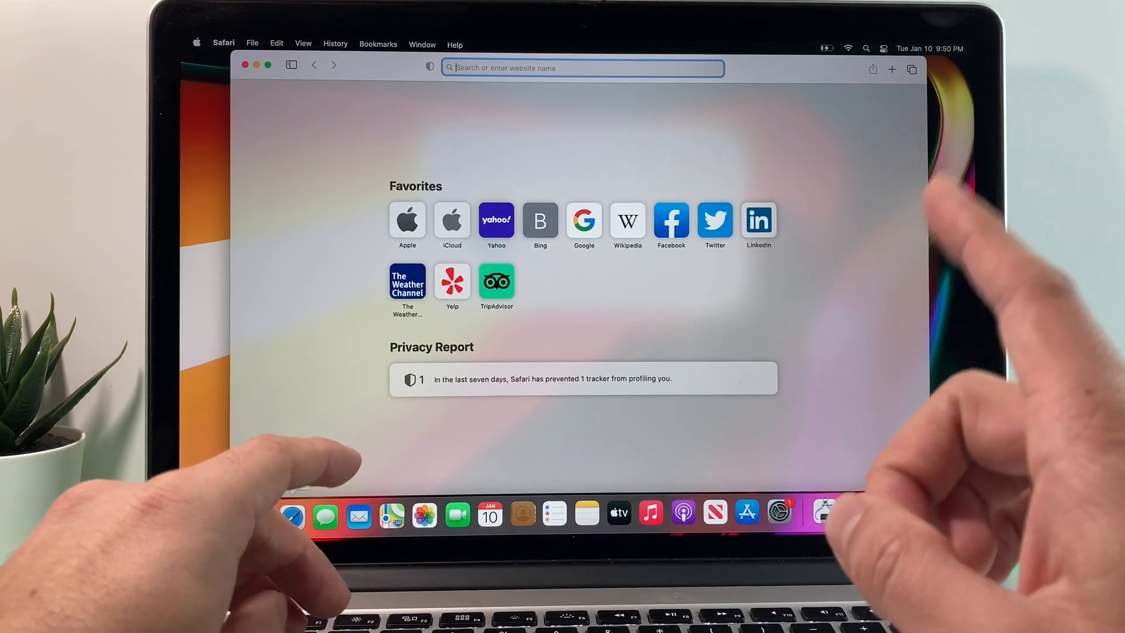
- Search Google for "macos monterey compatibility" via the address-bar suggestion
{"action": "type", "text": "mmac"}
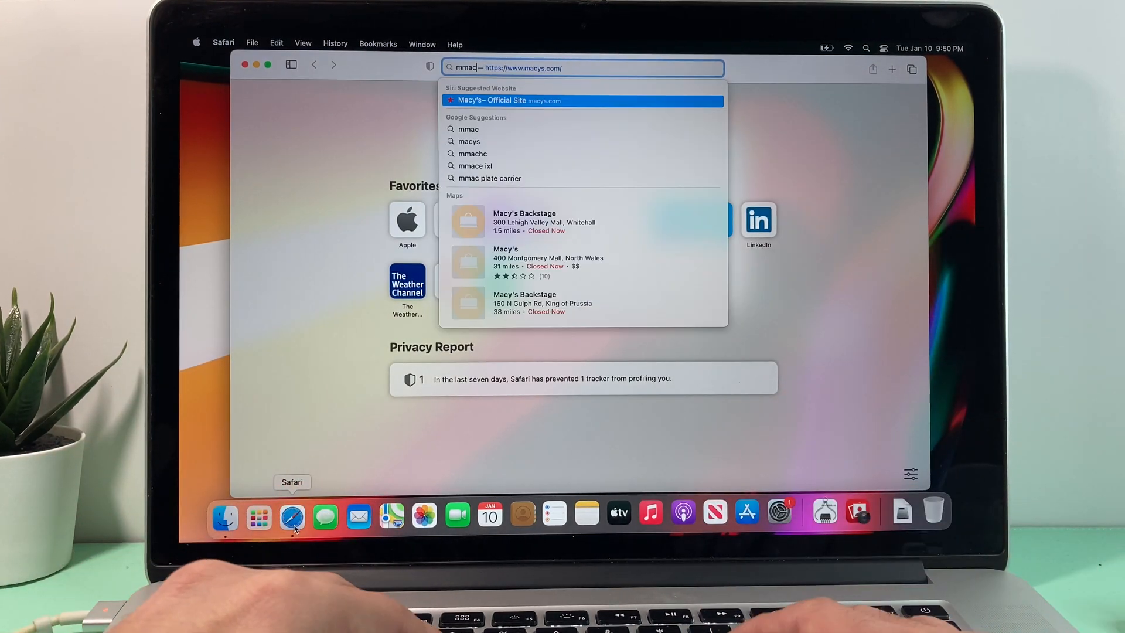
{"action": "key", "text": "backspace"}
{"action": "type", "text": "os mo"}
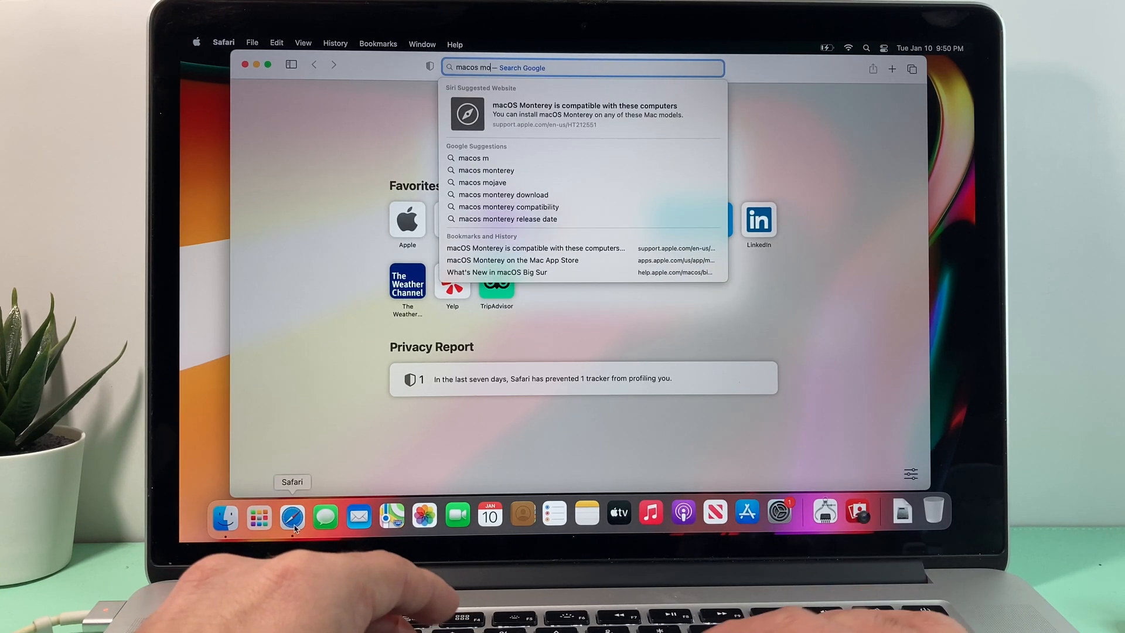
{"action": "type", "text": "nt"}
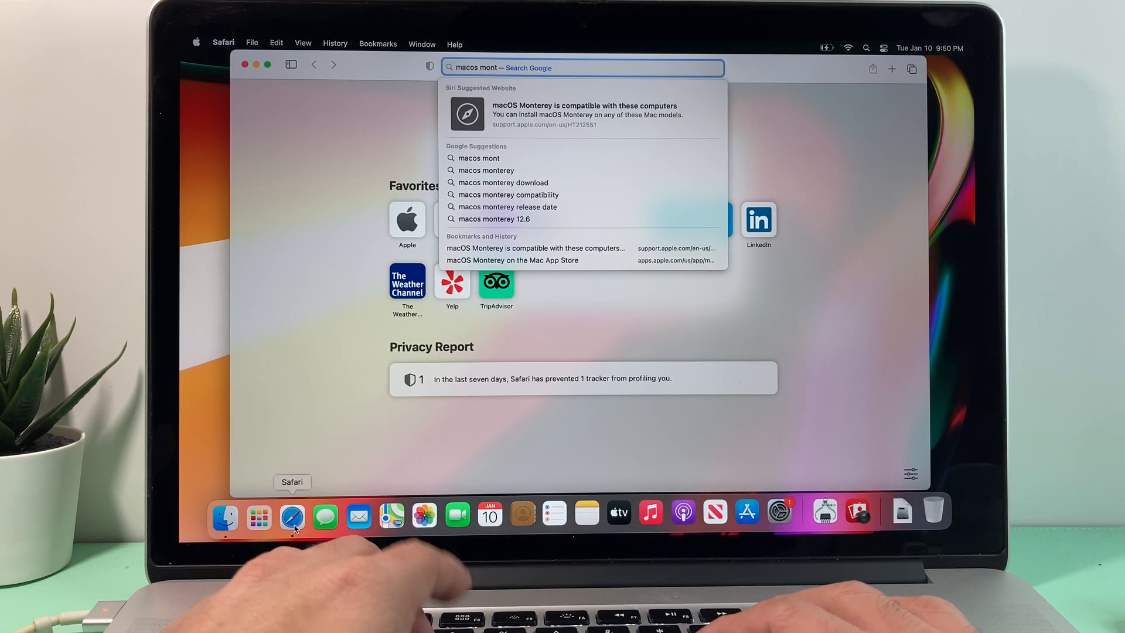
{"action": "type", "text": "e"}
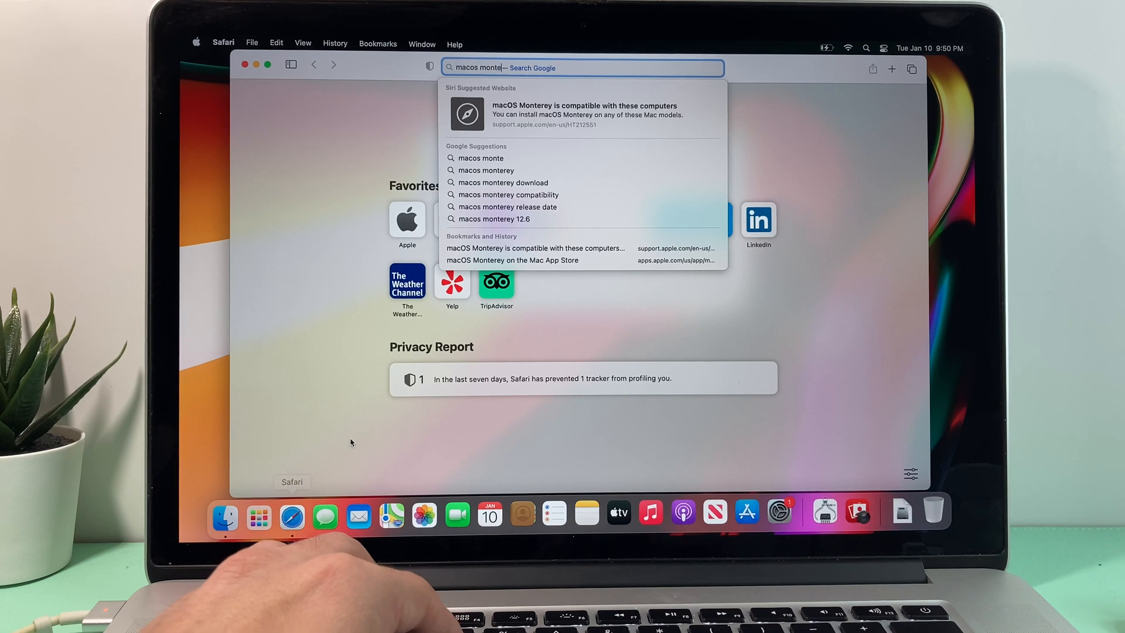
{"action": "left_click", "coordinate": [510, 194]}
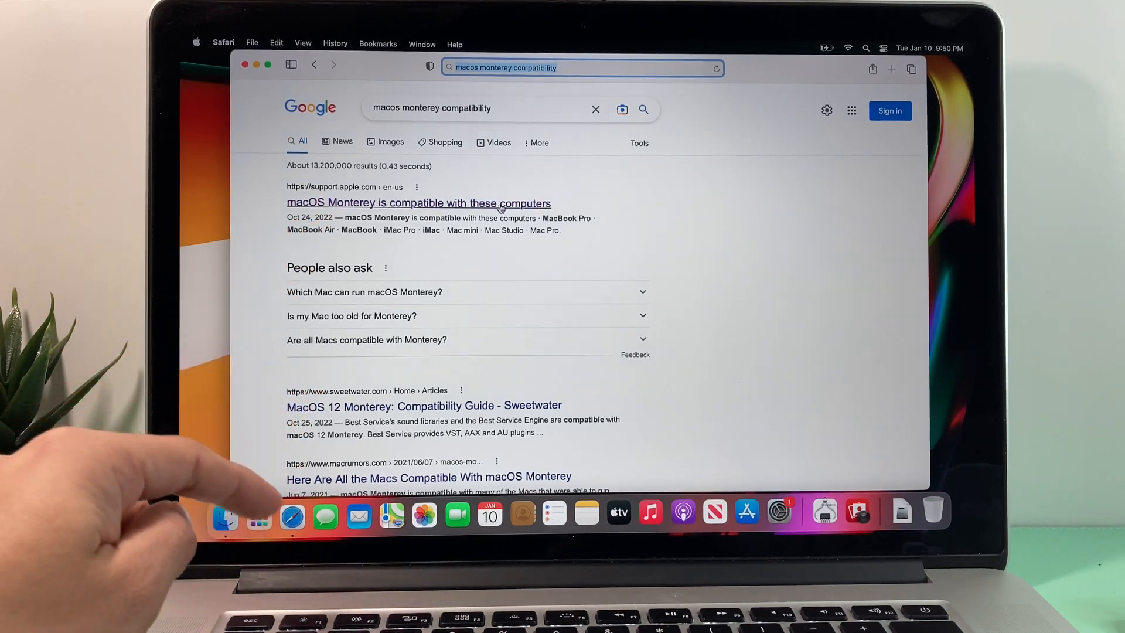
- View Apple's Monterey compatibility page down to the MacBook Pro model list
{"action": "left_click", "coordinate": [418, 203]}
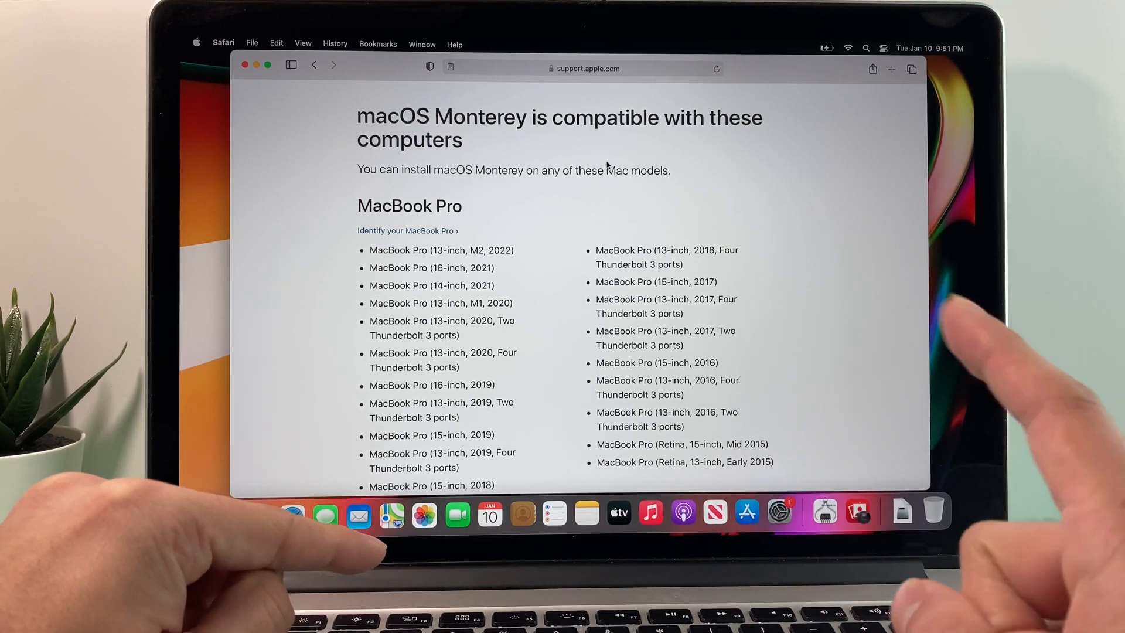
{"action": "scroll", "scroll_direction": "down", "scroll_amount": 3}
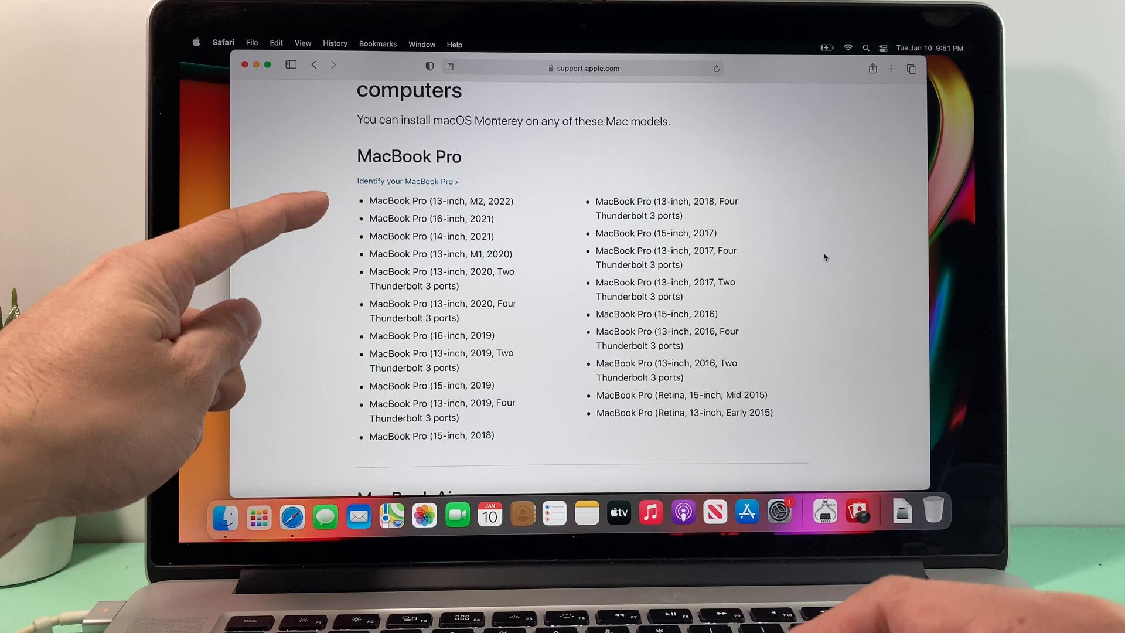
{"action": "mouse_move", "coordinate": [395, 351]}
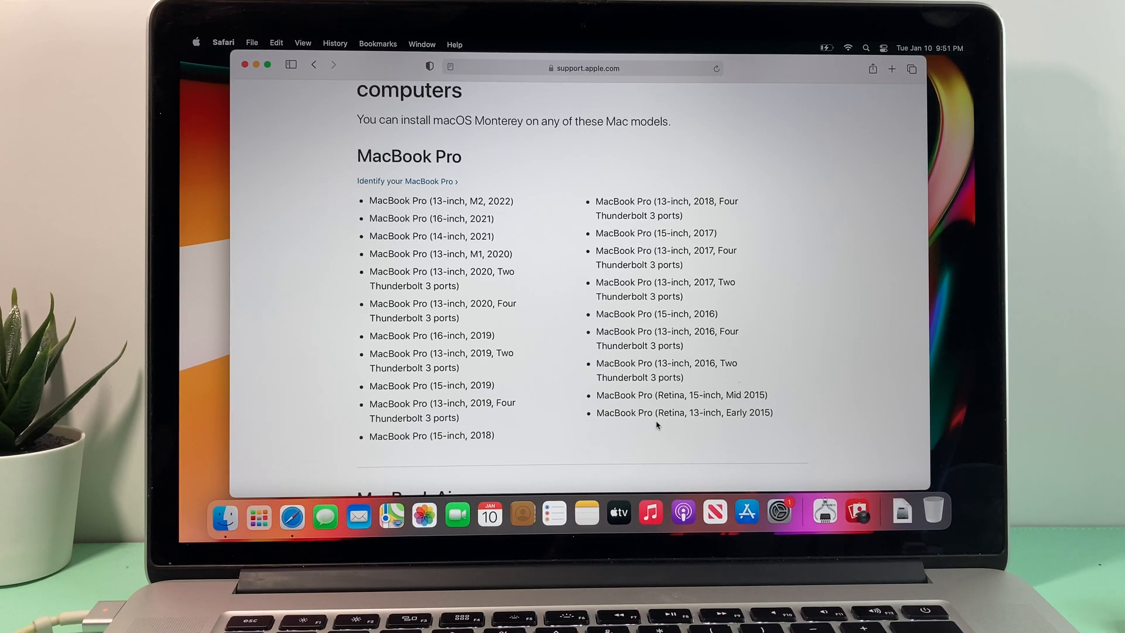
{"action": "mouse_move", "coordinate": [686, 423]}
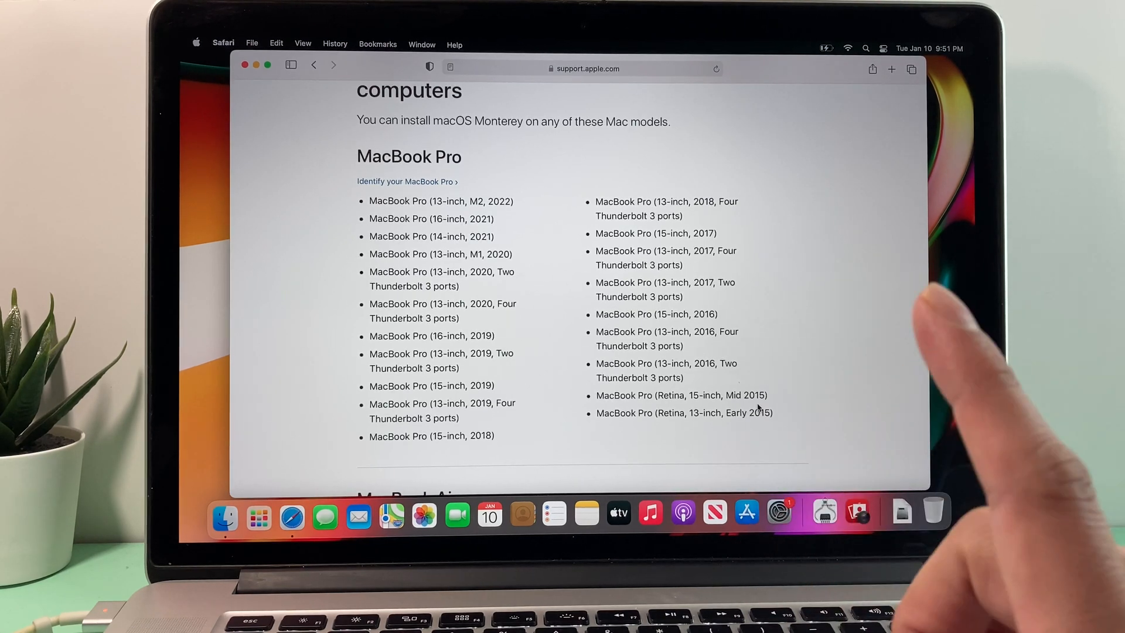
{"action": "mouse_move", "coordinate": [541, 222]}
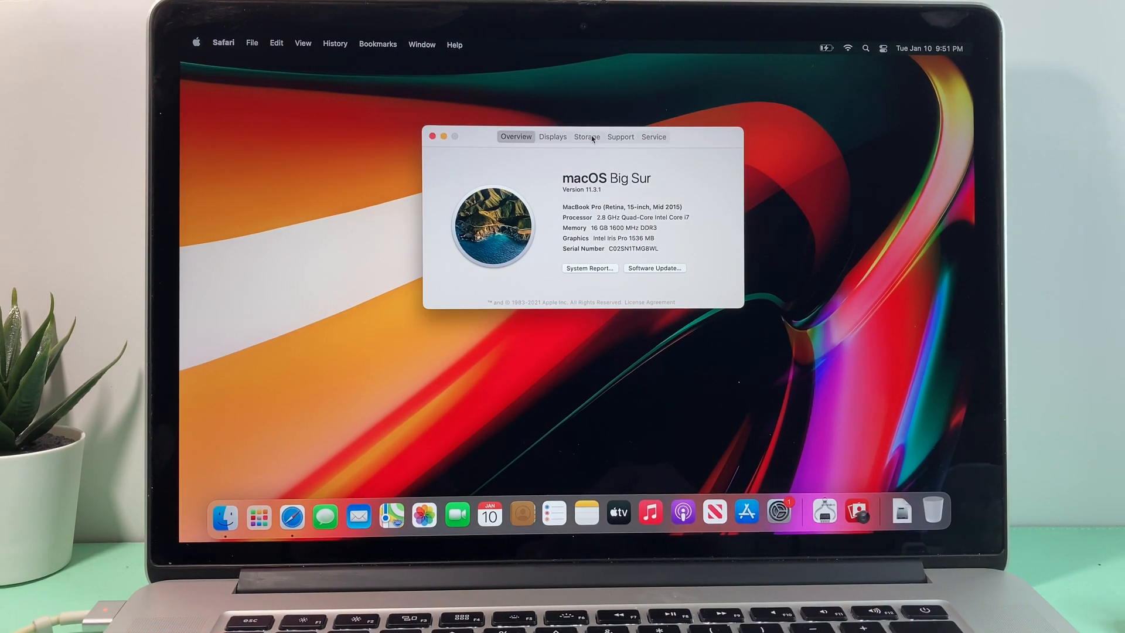
{"action": "mouse_move", "coordinate": [587, 140]}
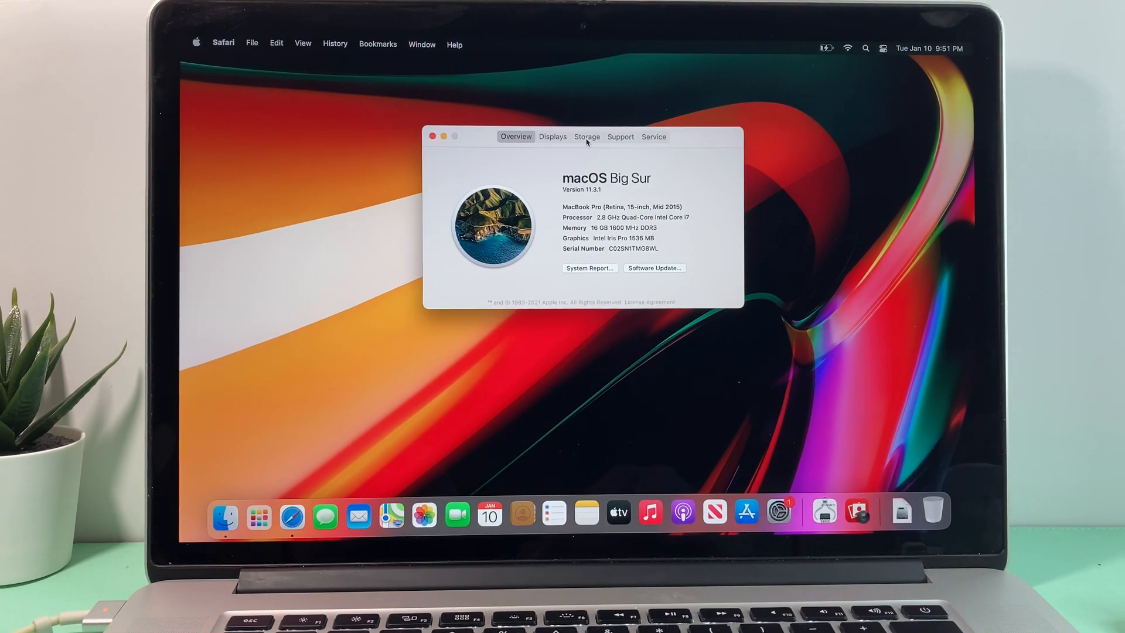
- Show Storage: Macintosh HD with 229.58 GB available of 250.66 GB
{"action": "left_click", "coordinate": [586, 136]}
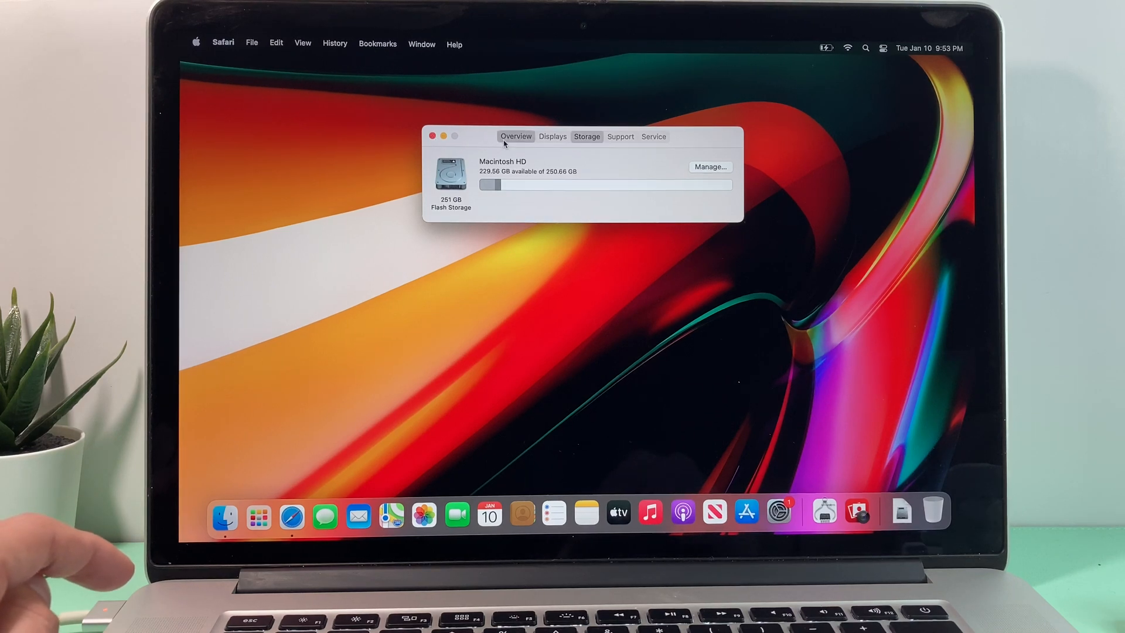
- Go from About This Mac to System Preferences and enter the Time Machine pane
{"action": "left_click", "coordinate": [516, 136]}
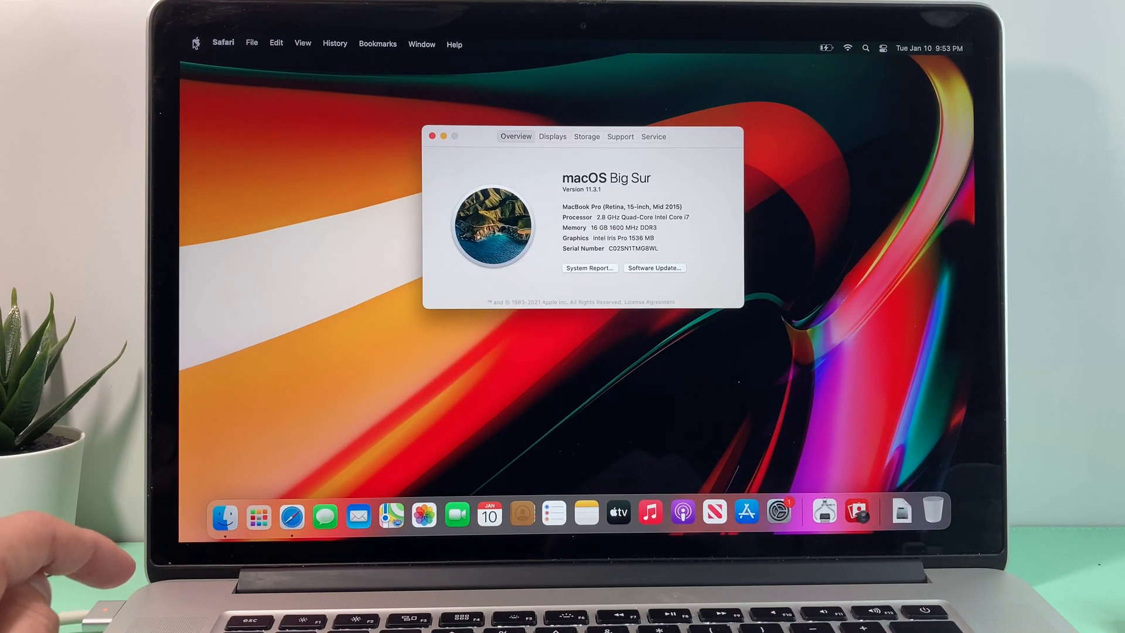
{"action": "left_click", "coordinate": [196, 44]}
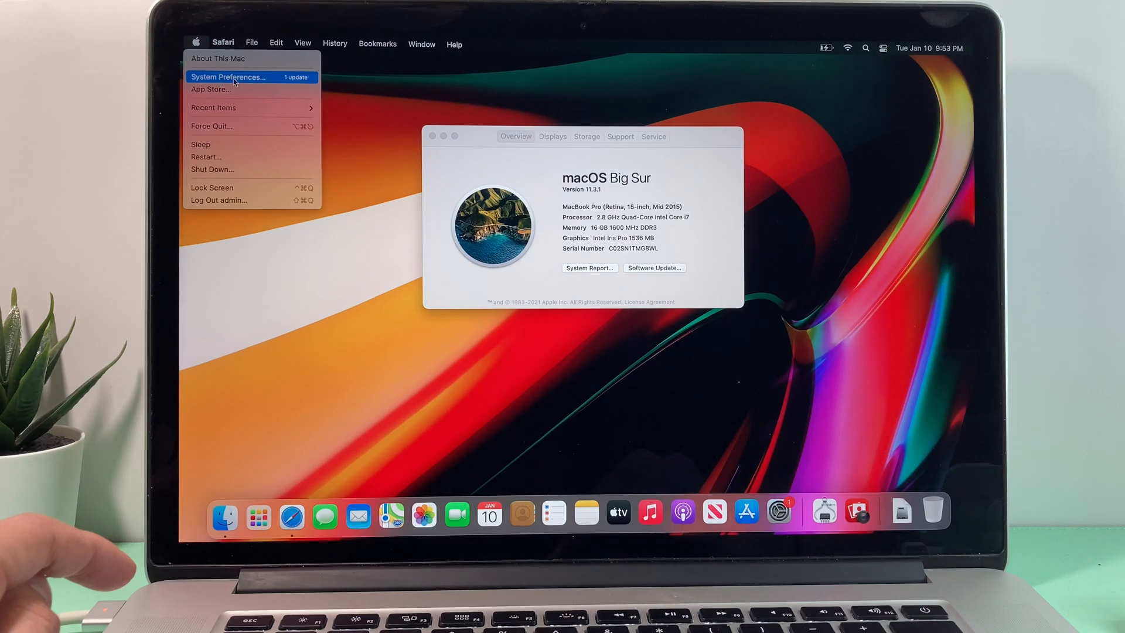
{"action": "left_click", "coordinate": [229, 77]}
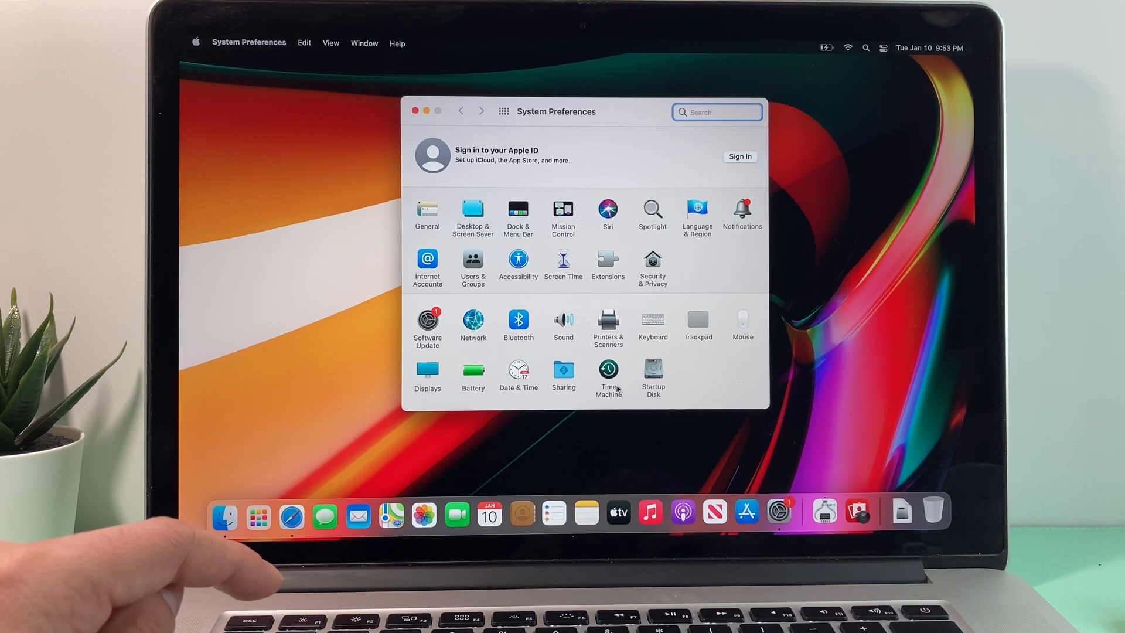
{"action": "left_click", "coordinate": [608, 372]}
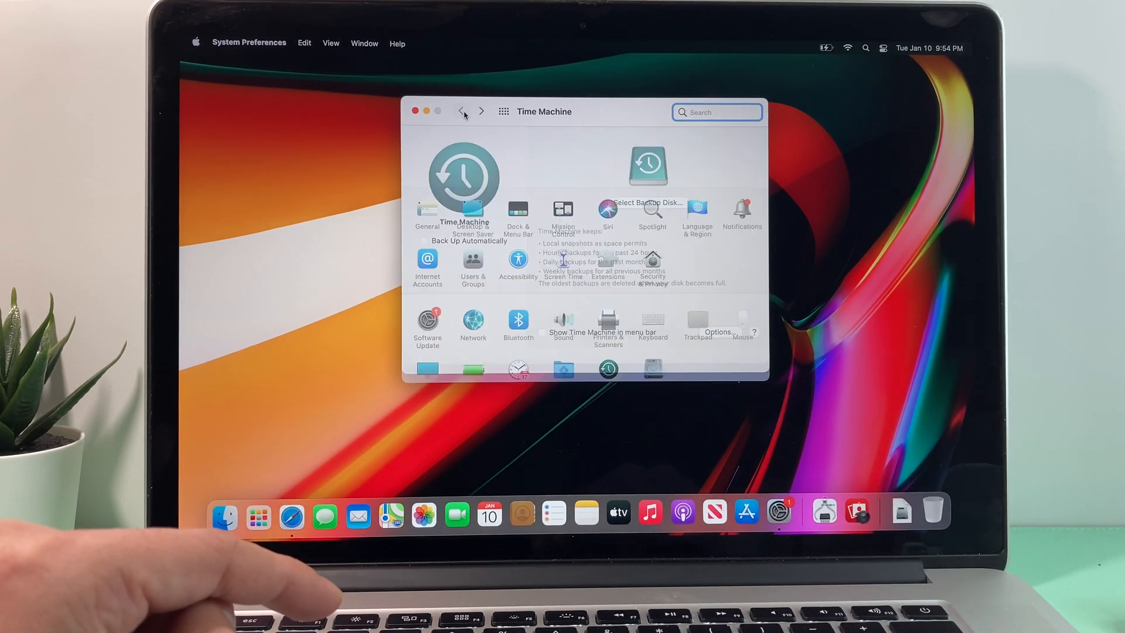
- Return to the main grid of all preference panes
{"action": "left_click", "coordinate": [459, 111]}
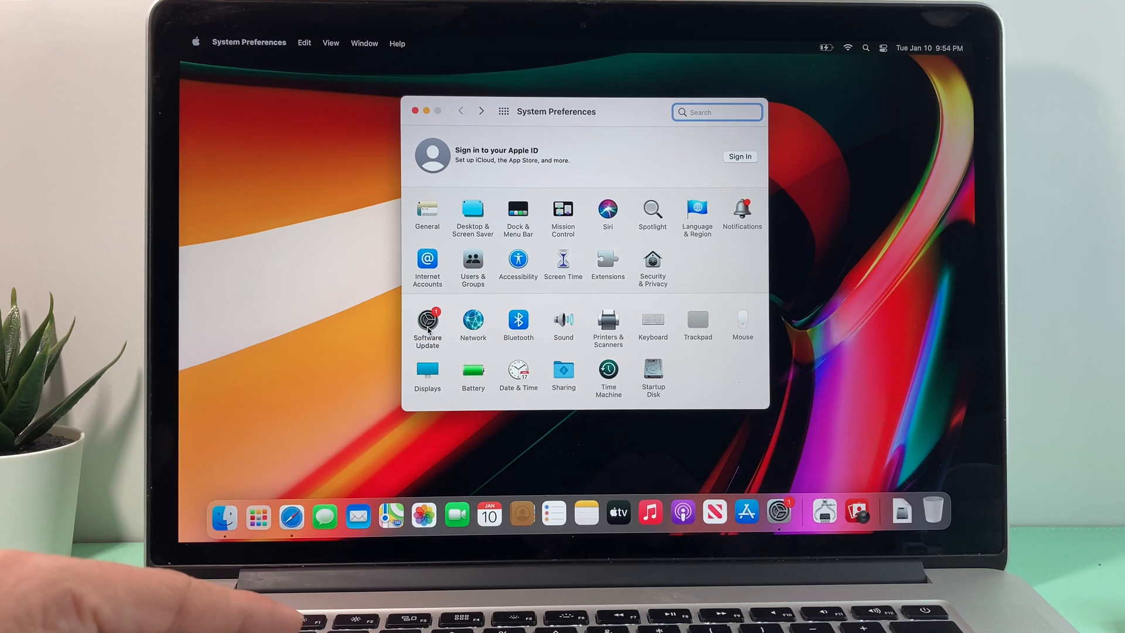
- Check Software Update offers macOS Monterey 12.6.2 (12.4 GB), then switch to Safari
{"action": "left_click", "coordinate": [426, 323]}
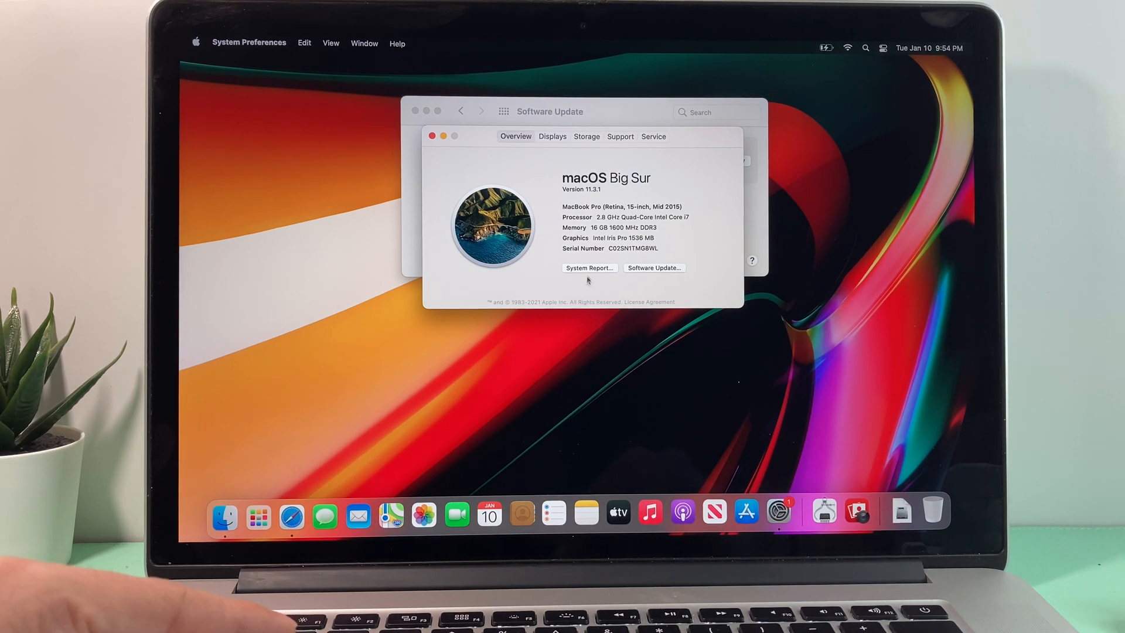
{"action": "left_click", "coordinate": [654, 267]}
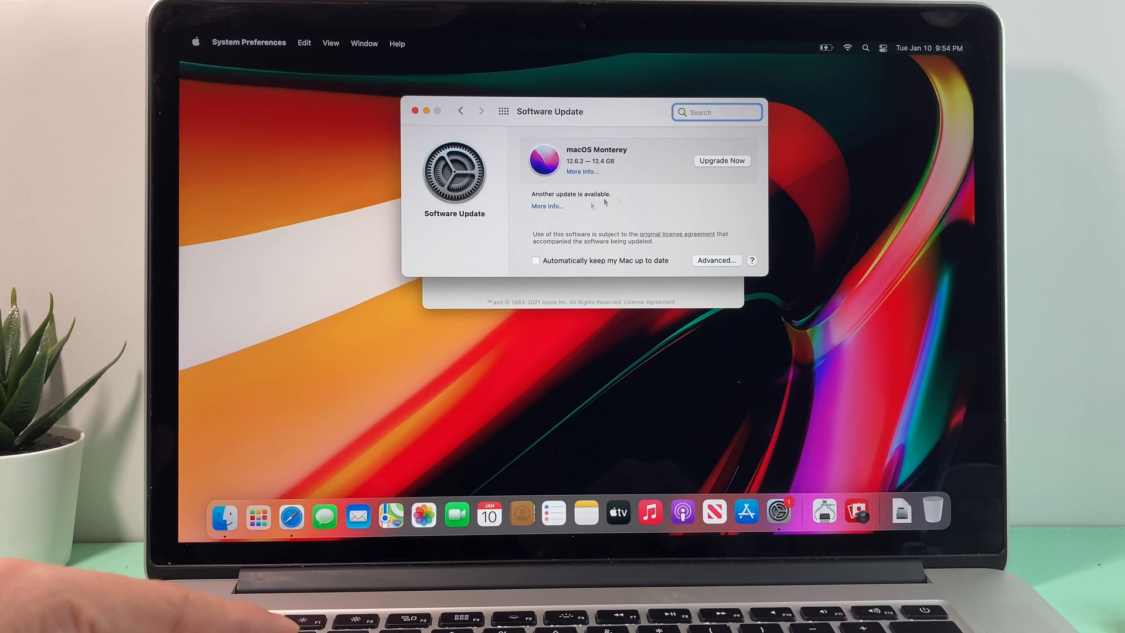
{"action": "mouse_move", "coordinate": [622, 239]}
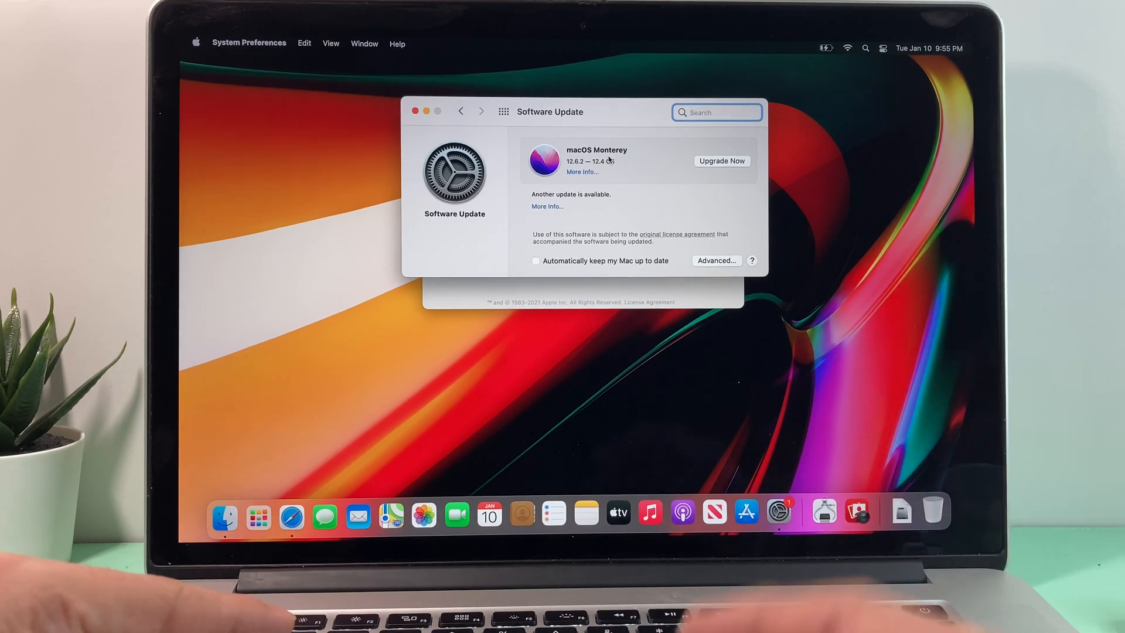
{"action": "left_click", "coordinate": [292, 516]}
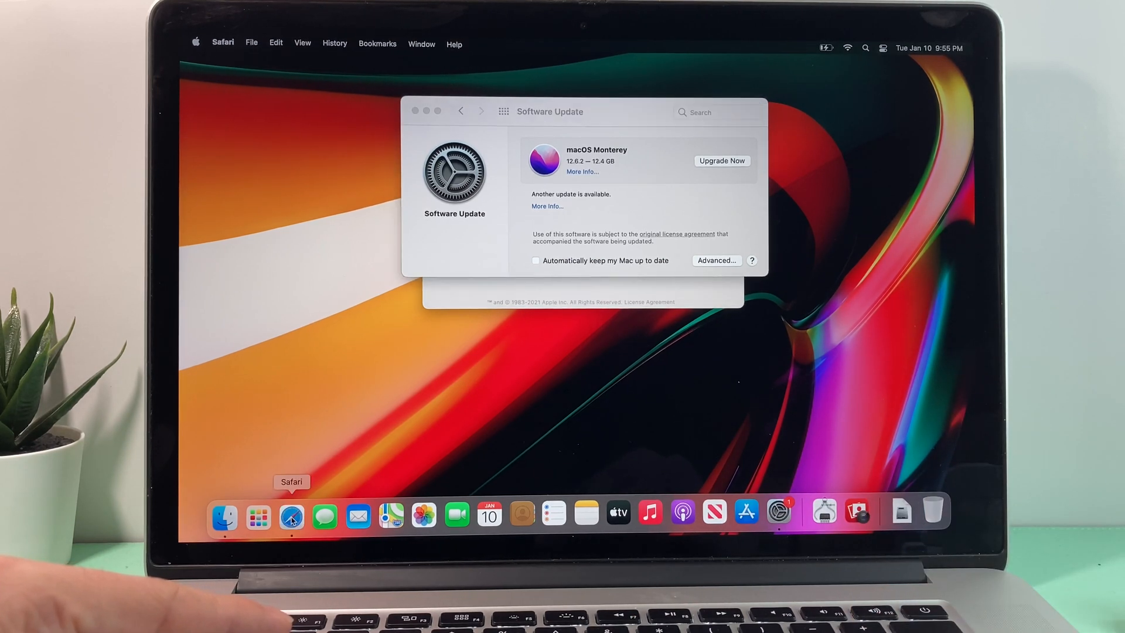
{"action": "left_click", "coordinate": [290, 515]}
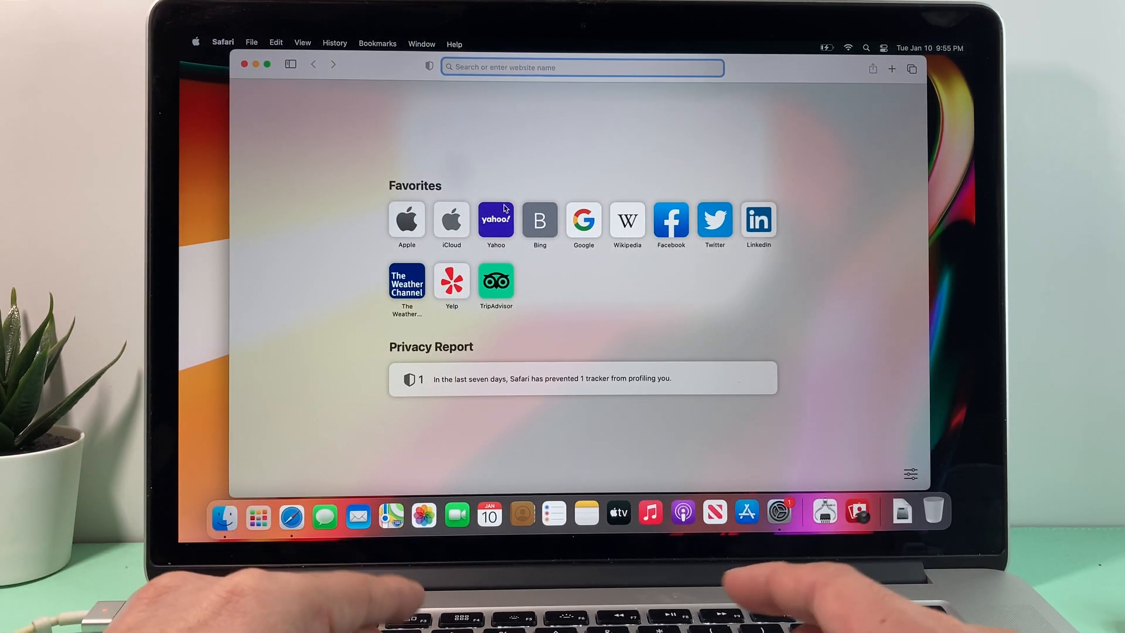
{"action": "type", "text": "macos mont"}
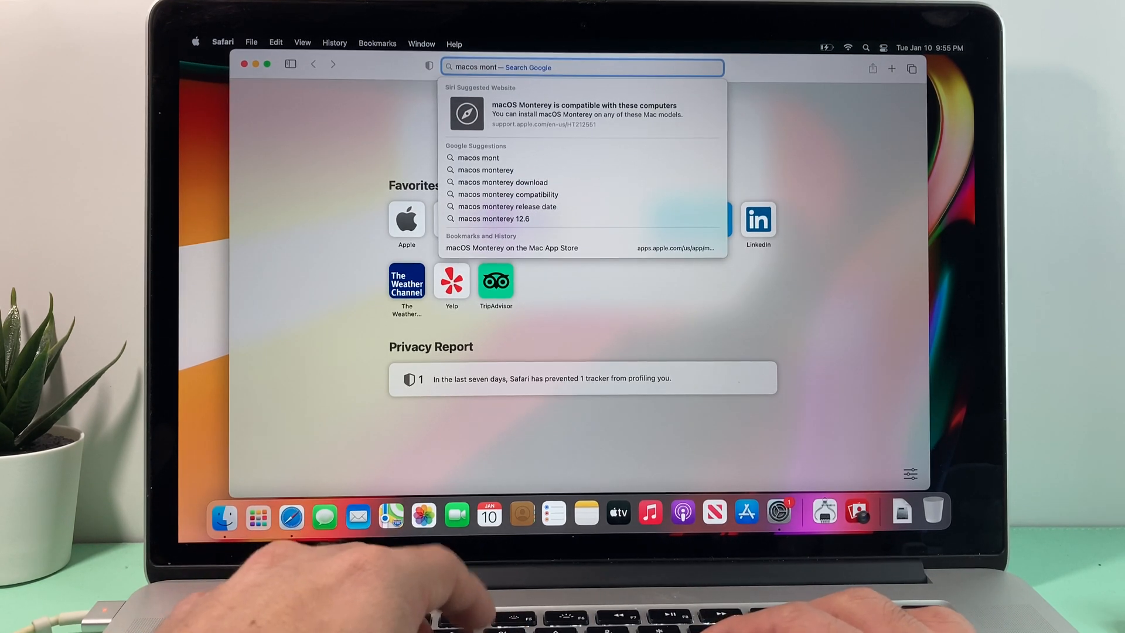
{"action": "type", "text": "erey"}
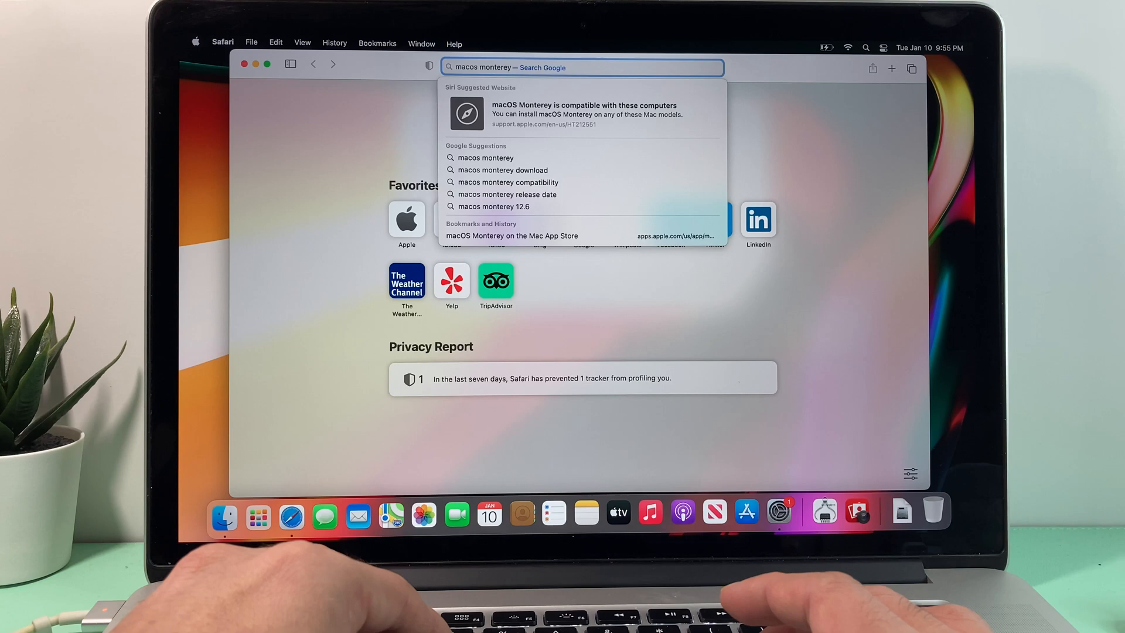
{"action": "left_click", "coordinate": [504, 170]}
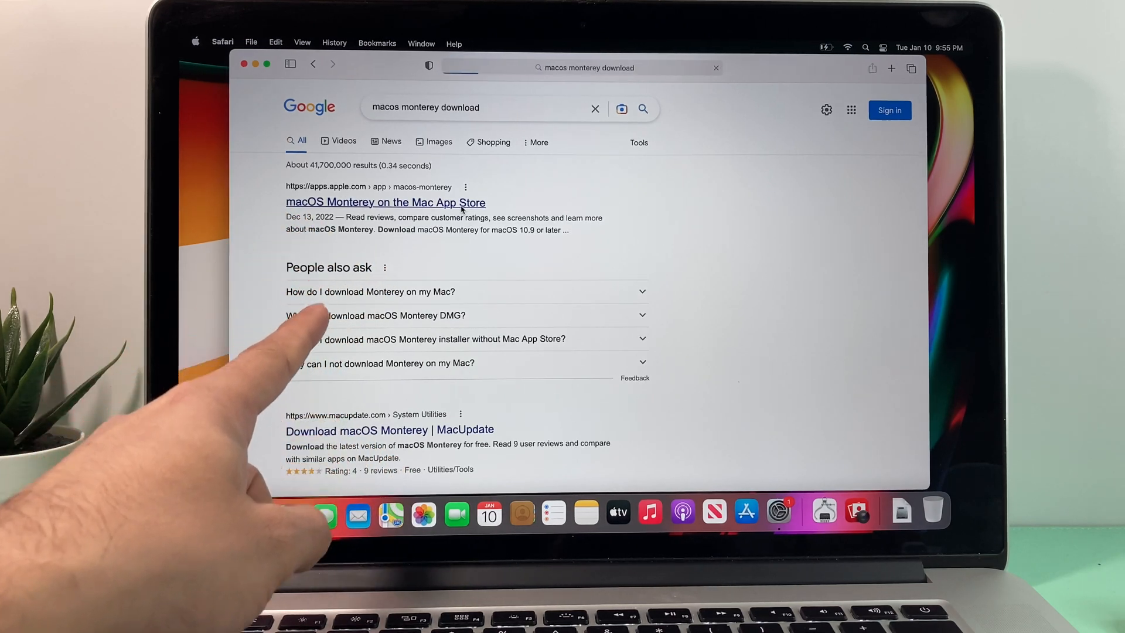
{"action": "left_click", "coordinate": [745, 513]}
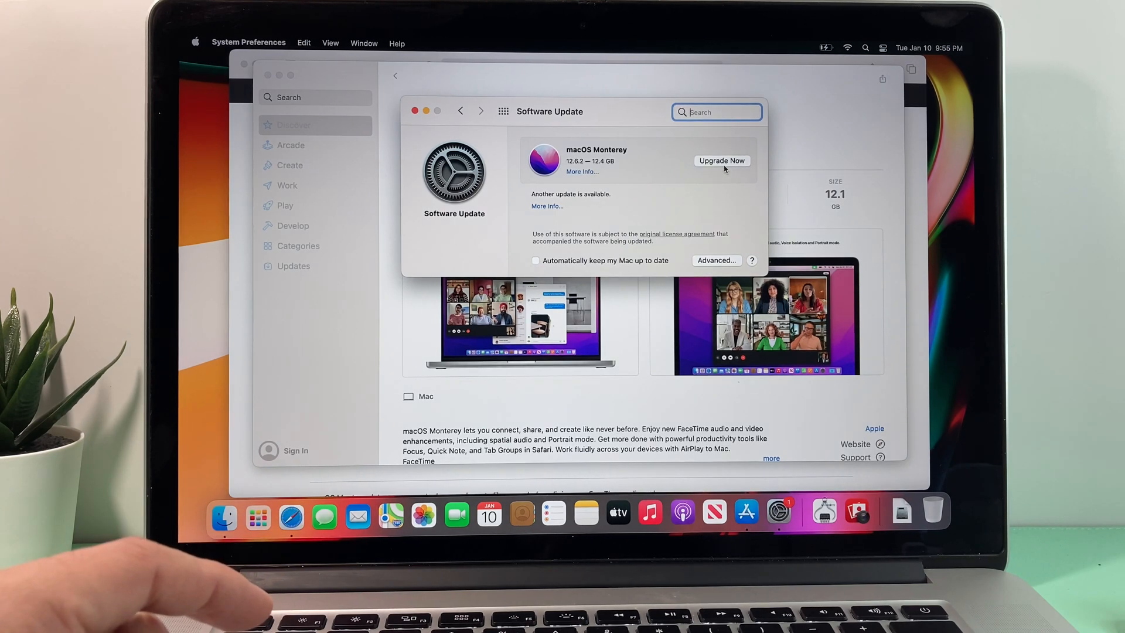
- Start the macOS Monterey upgrade via Upgrade Now so its installer downloads and launches
{"action": "left_click", "coordinate": [722, 161]}
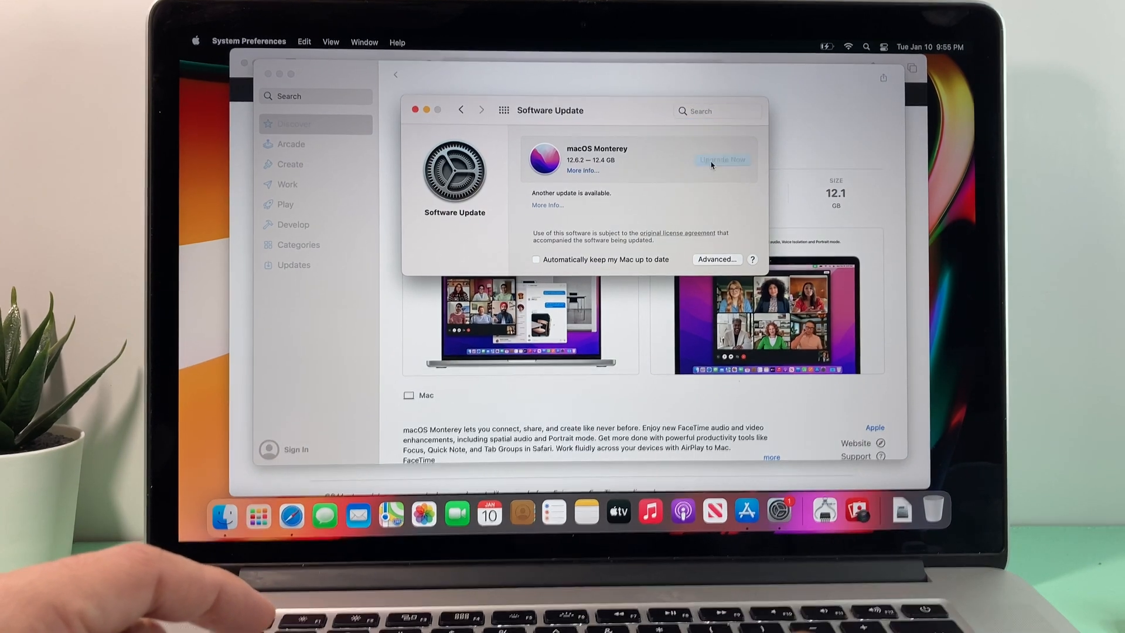
{"action": "left_click", "coordinate": [721, 159]}
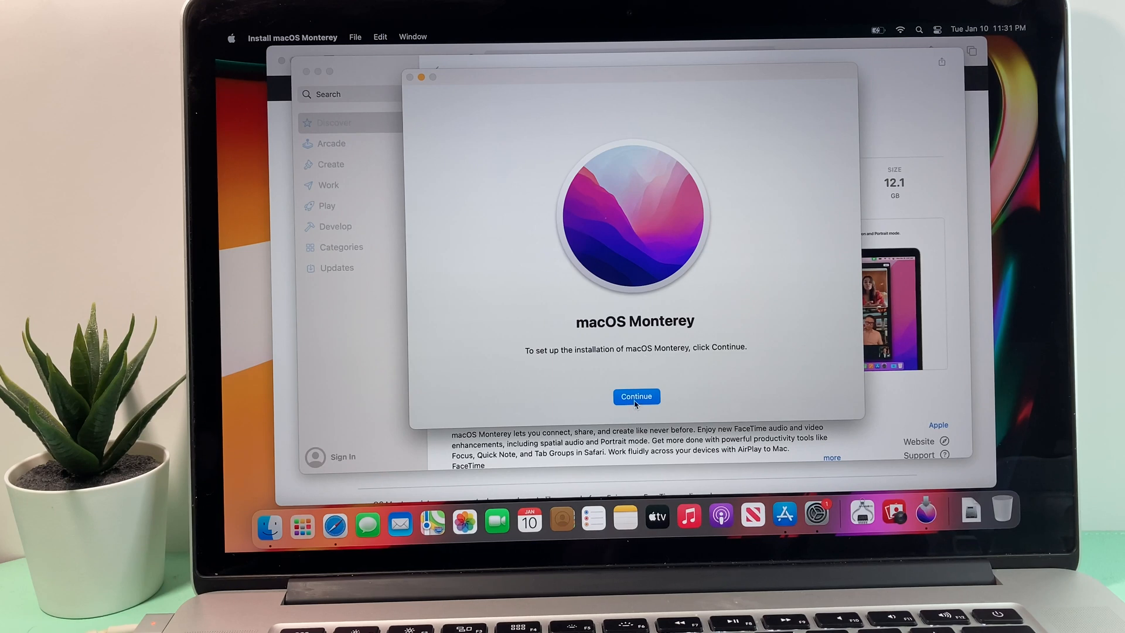
- Accept the Monterey license agreement and continue installing onto Macintosh HD
{"action": "left_click", "coordinate": [635, 396]}
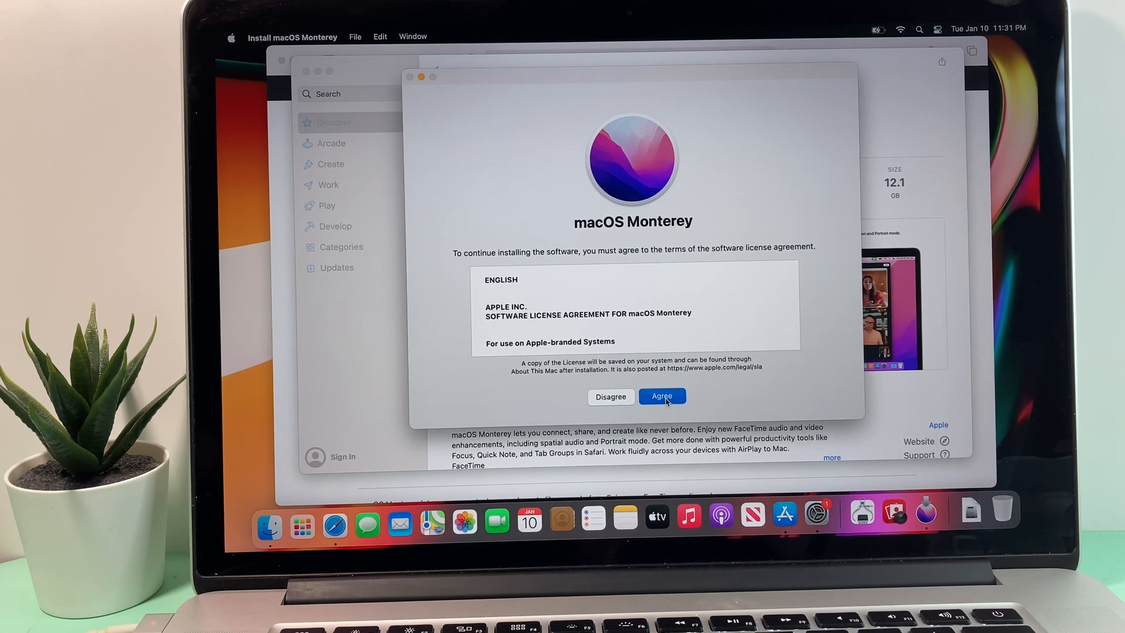
{"action": "left_click", "coordinate": [660, 396]}
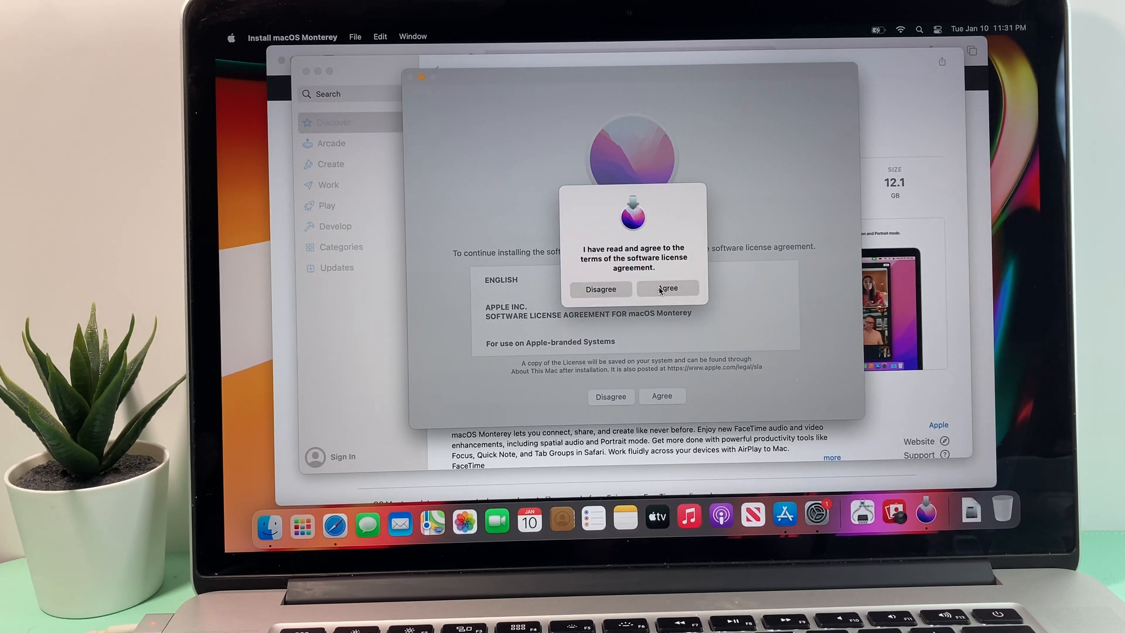
{"action": "left_click", "coordinate": [667, 288]}
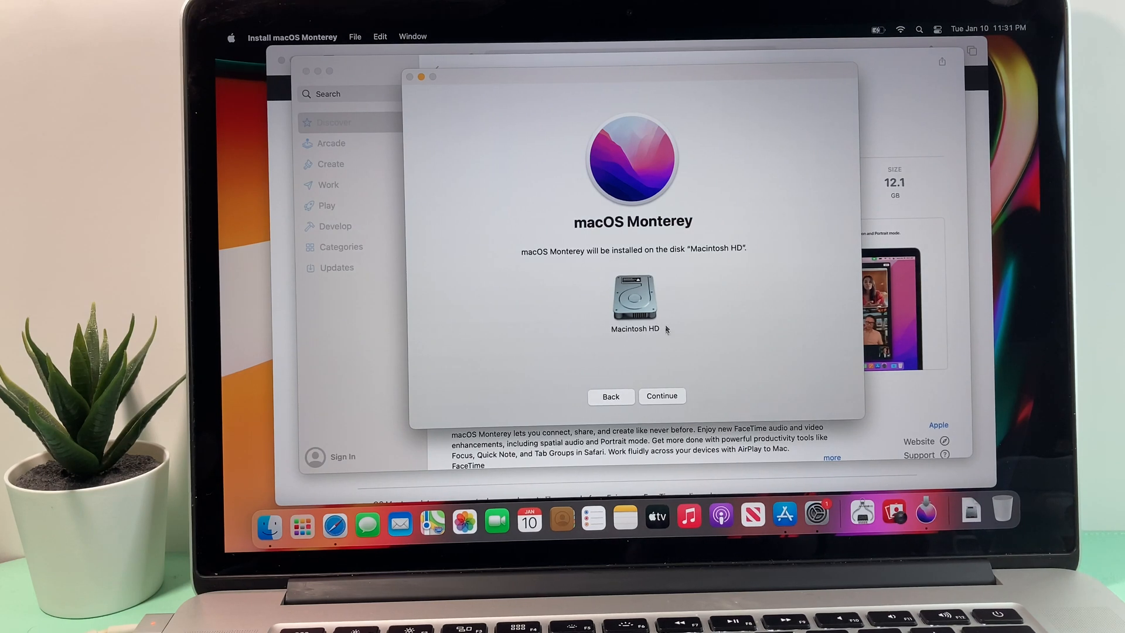
{"action": "mouse_move", "coordinate": [682, 332]}
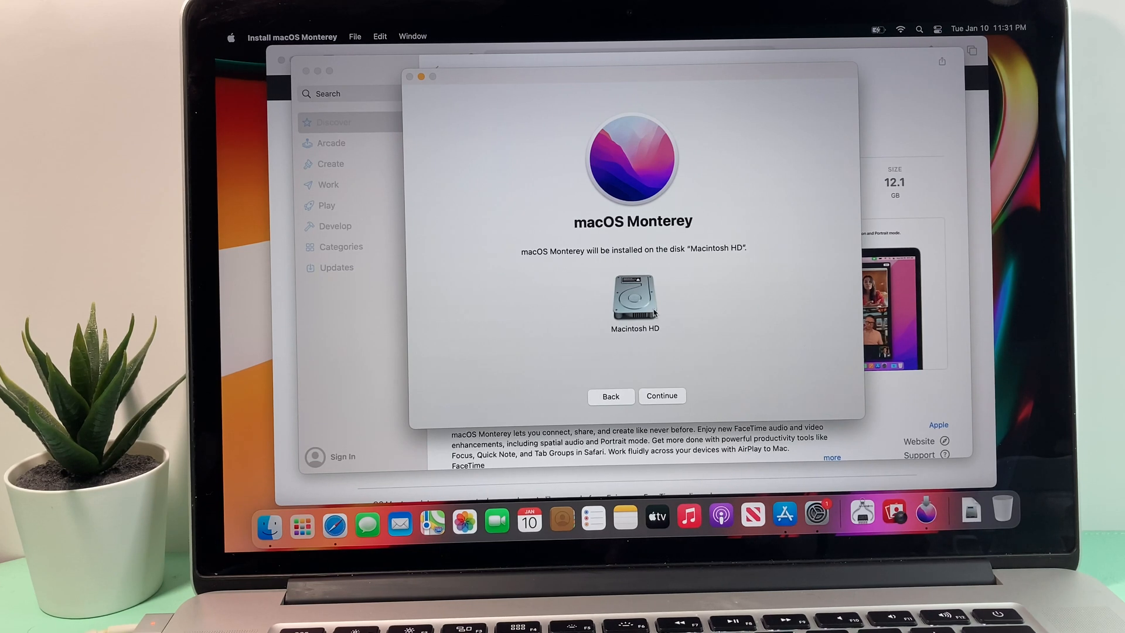
{"action": "left_click", "coordinate": [660, 394]}
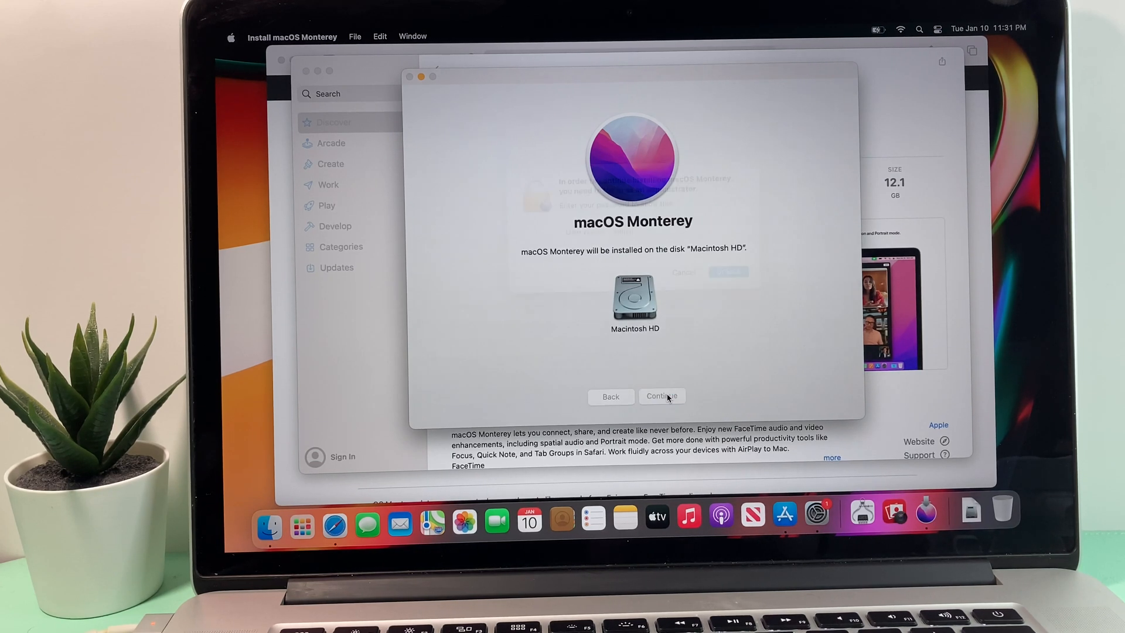
- Enter the administrator password and unlock to authorise installing Monterey on Macintosh HD
{"action": "left_click", "coordinate": [660, 396]}
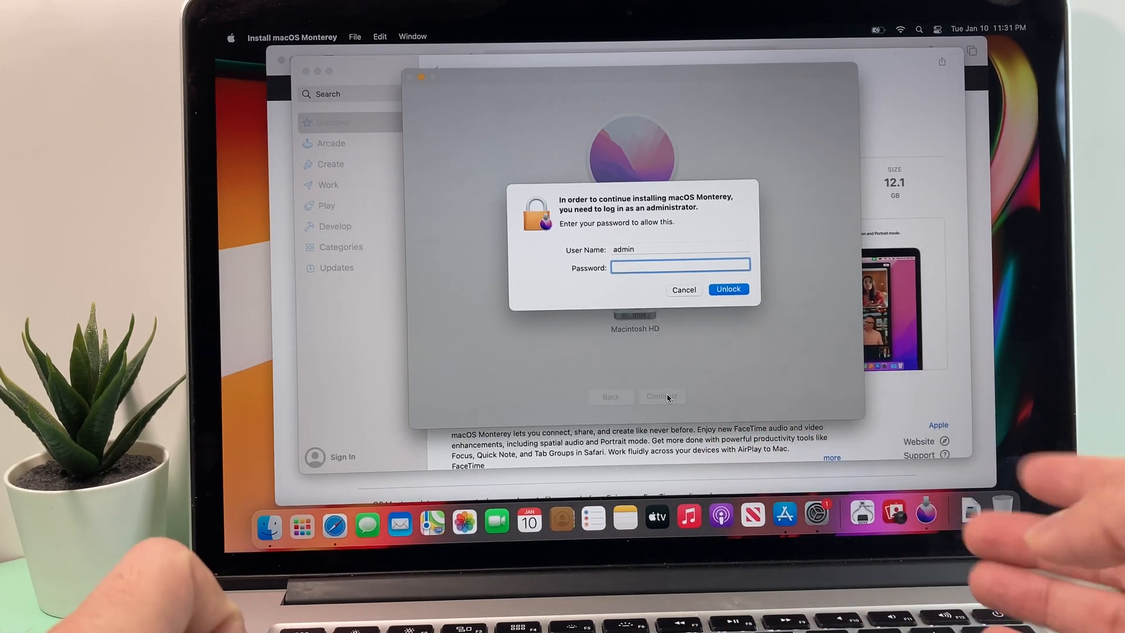
{"action": "type", "text": "••"}
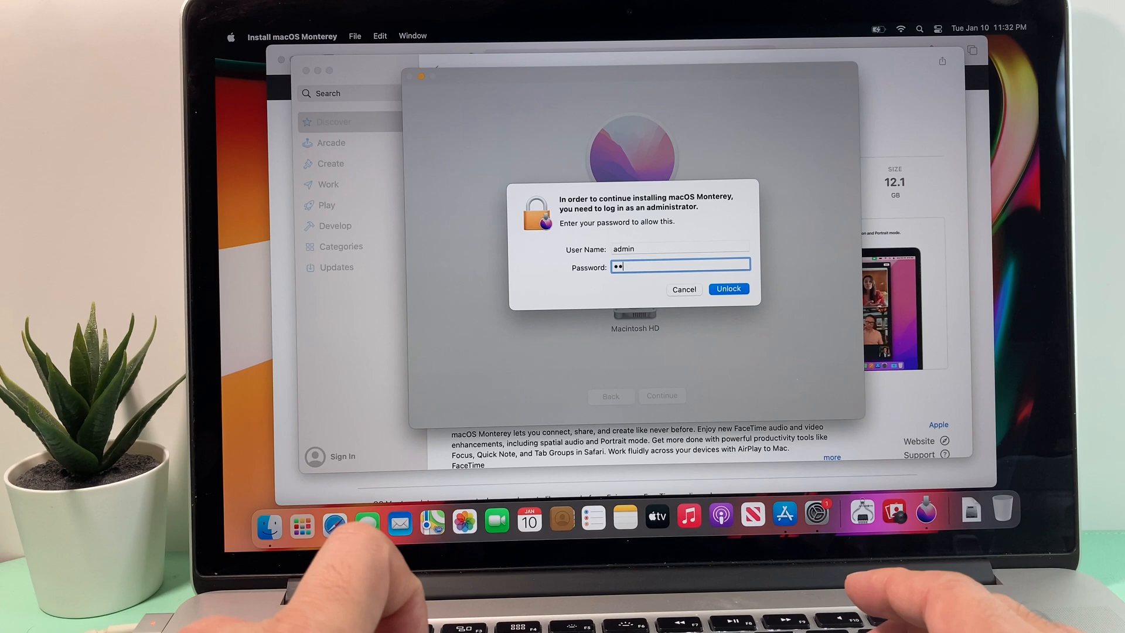
{"action": "type", "text": "••"}
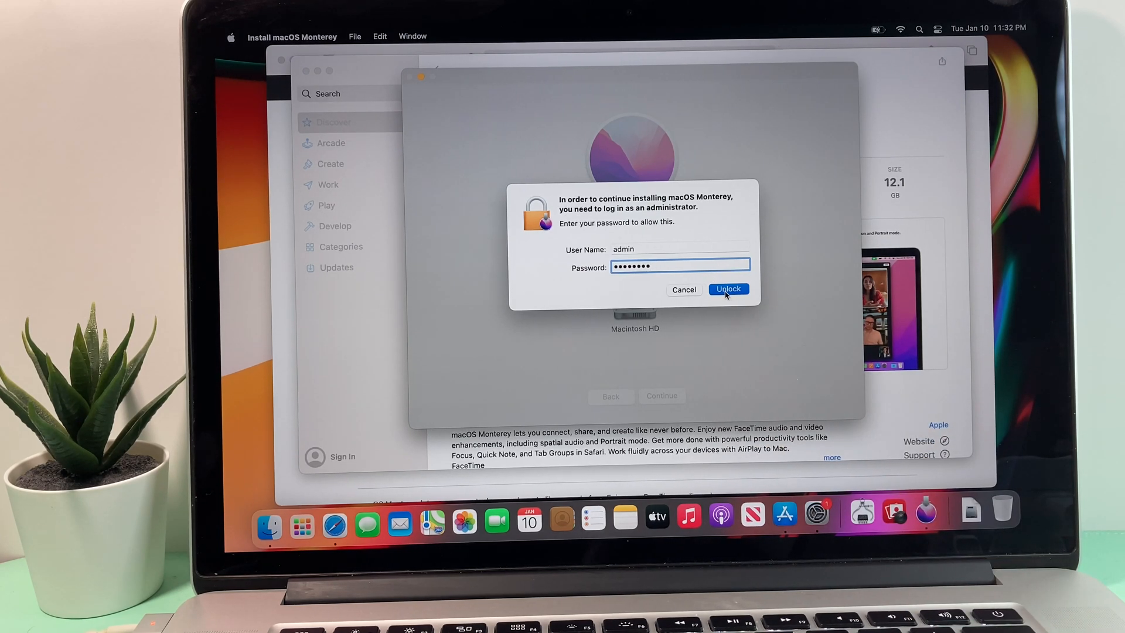
{"action": "left_click", "coordinate": [728, 288]}
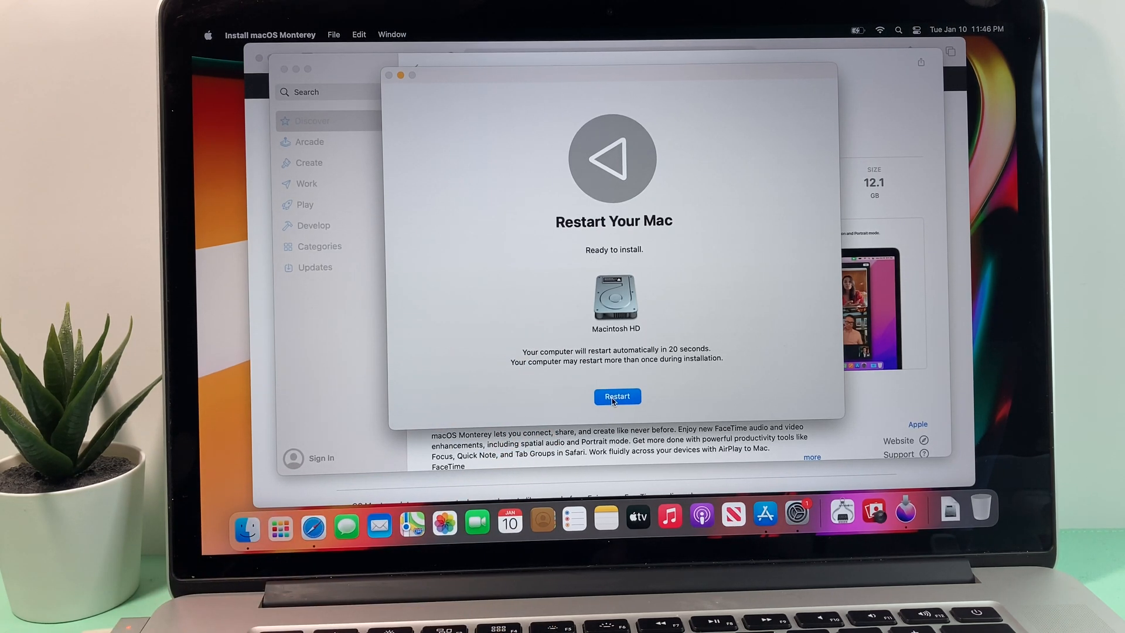
- Restart the Mac from the 'Restart Your Mac' screen to begin installing Monterey
{"action": "left_click", "coordinate": [616, 396]}
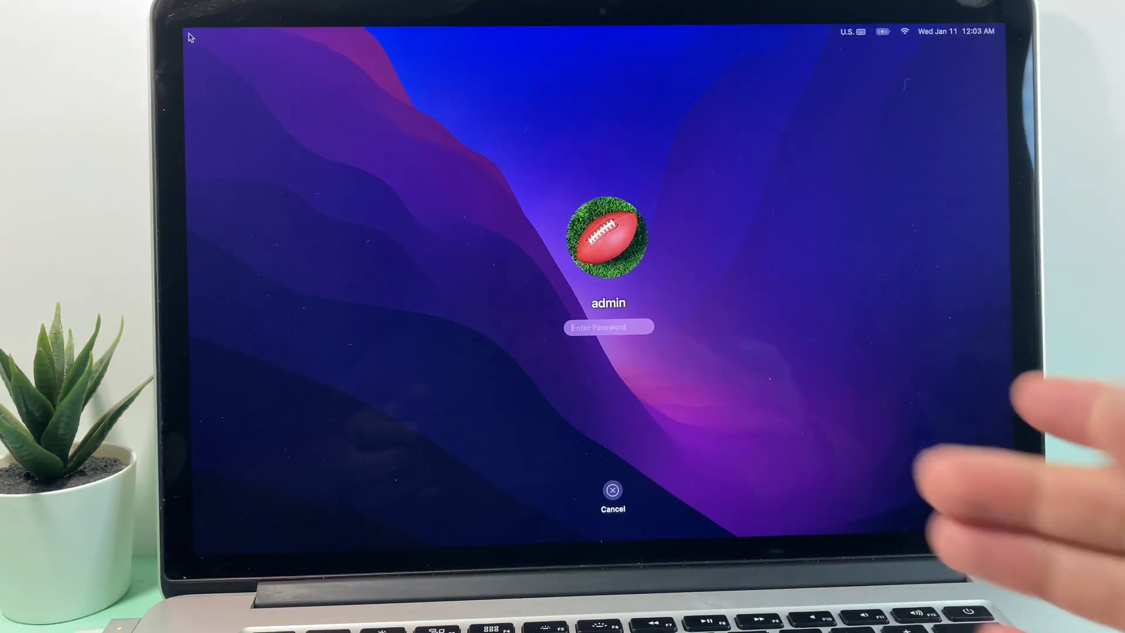
- Log in with the admin password and continue past the App Store welcome screen
{"action": "type", "text": "••"}
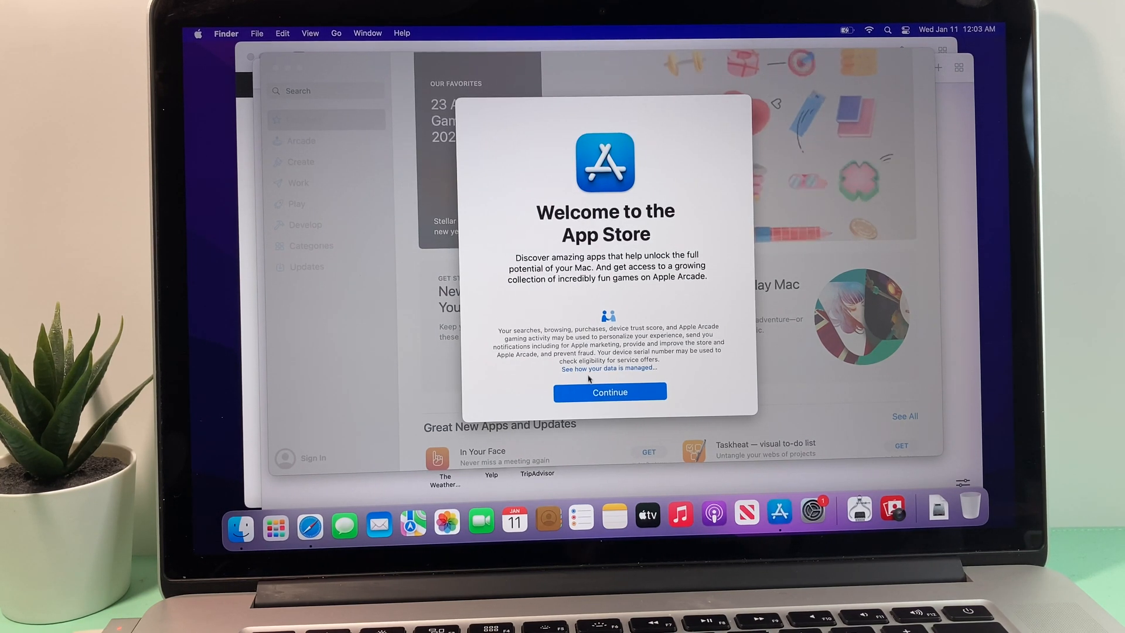
{"action": "left_click", "coordinate": [609, 391]}
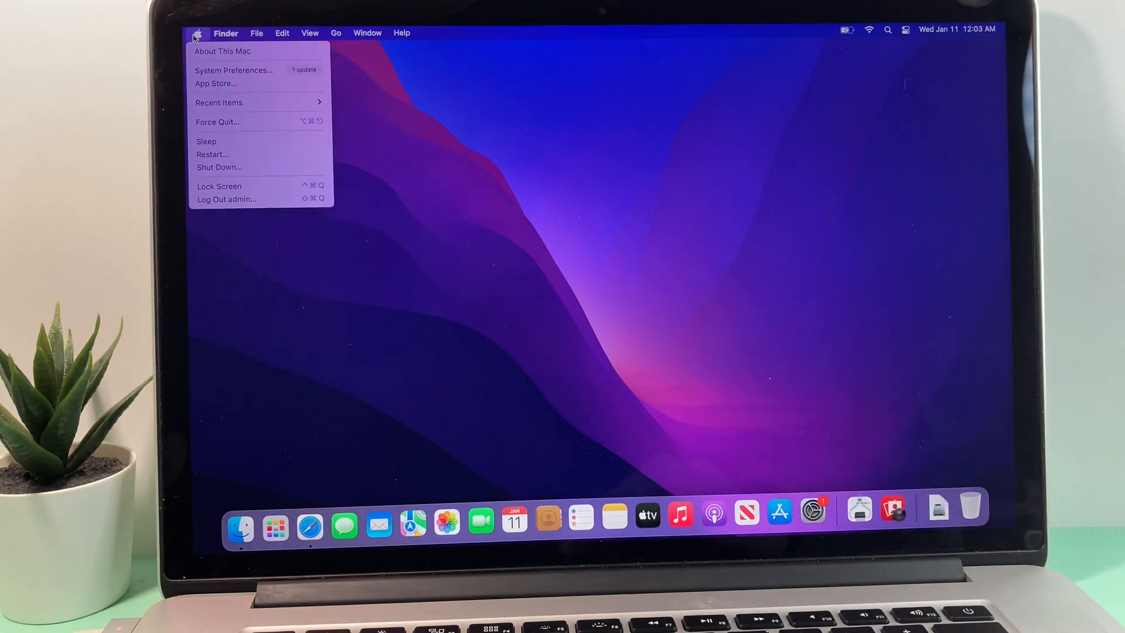
- View About This Mac showing macOS Monterey version 12.6.2 on the MacBook Pro
{"action": "left_click", "coordinate": [223, 51]}
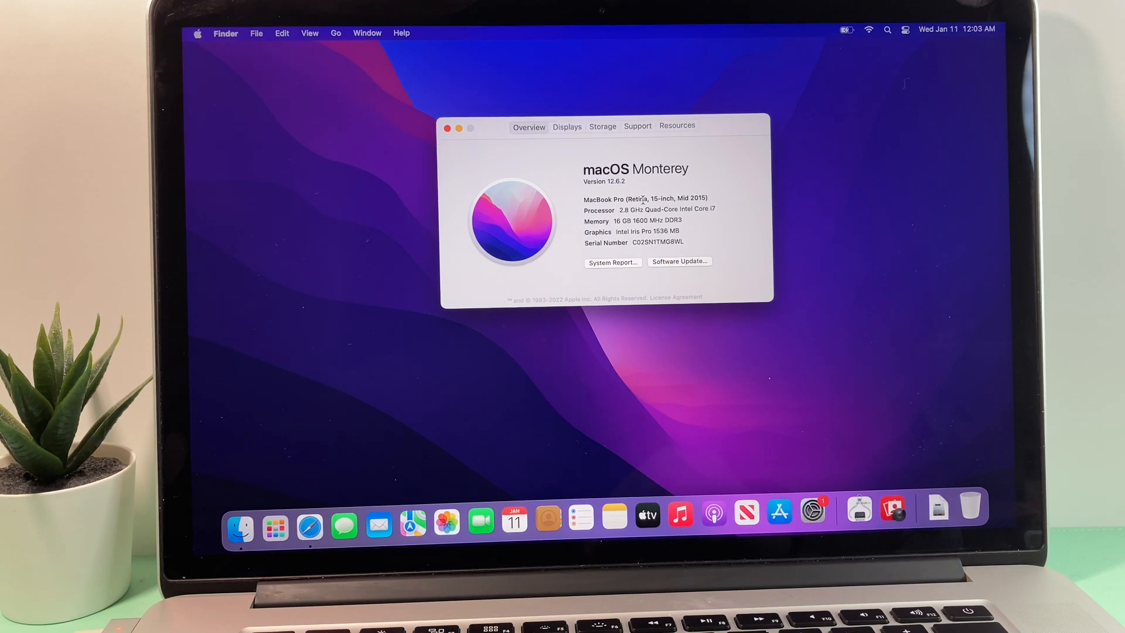
{"action": "mouse_move", "coordinate": [675, 189]}
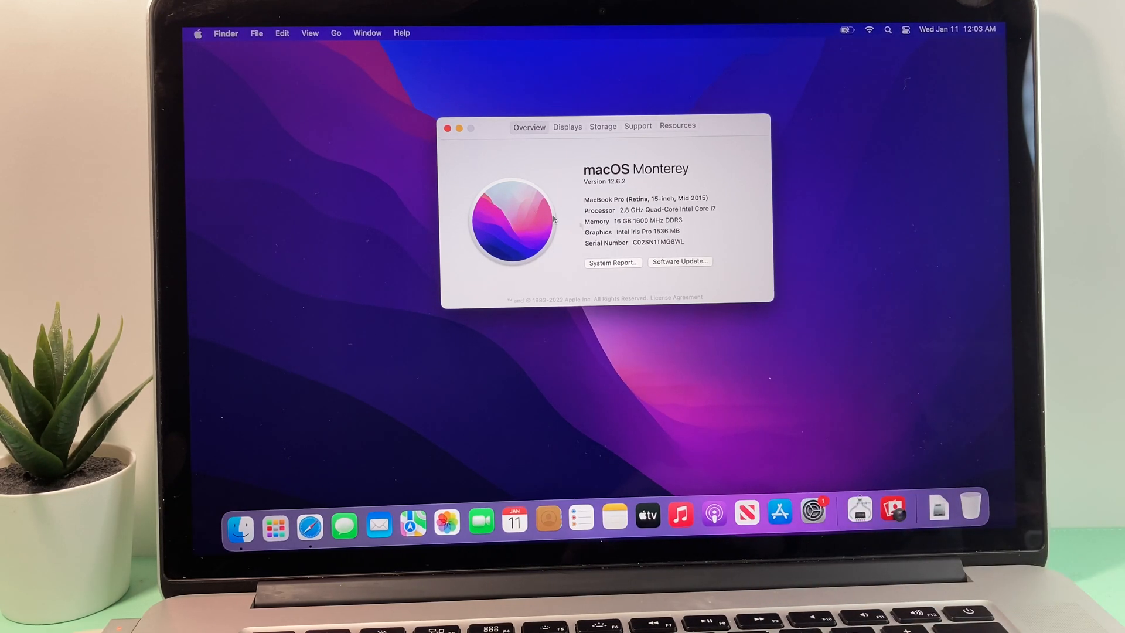
{"action": "mouse_move", "coordinate": [455, 146]}
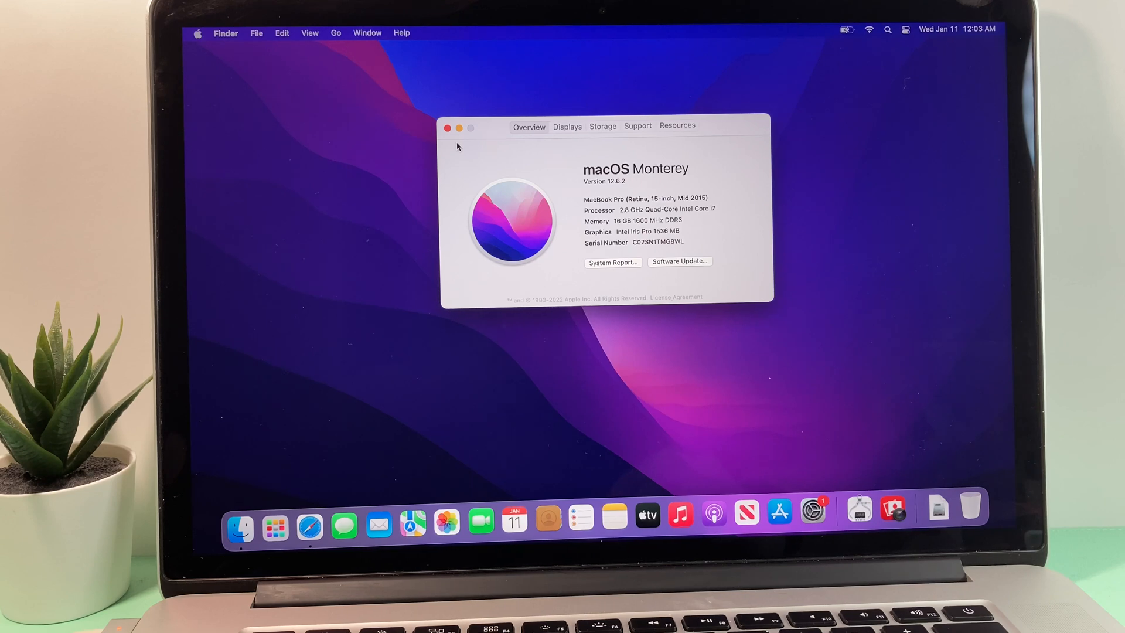